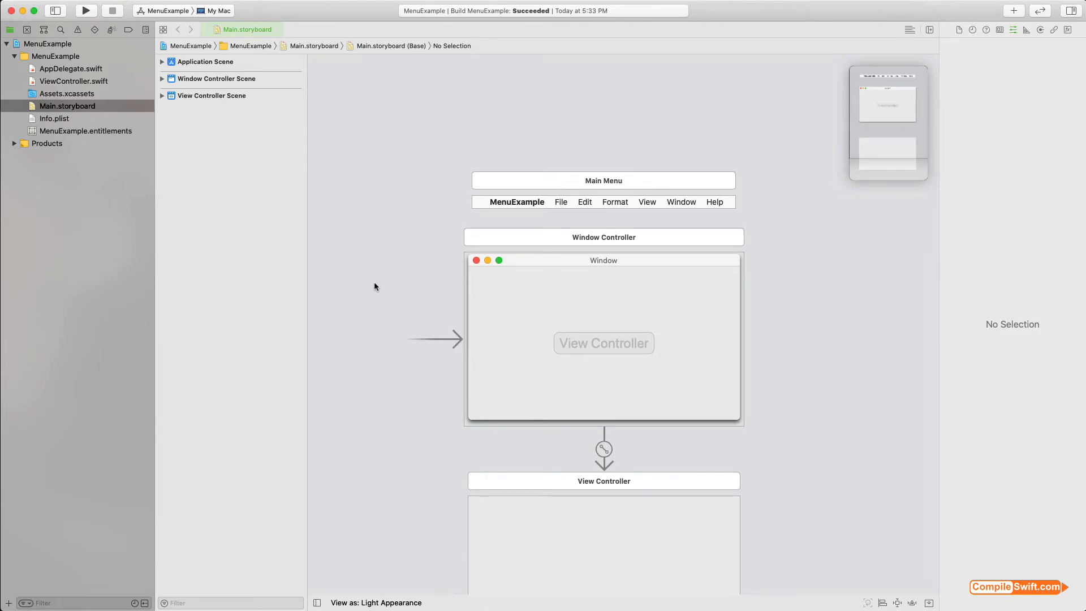
mouse_move(640, 218)
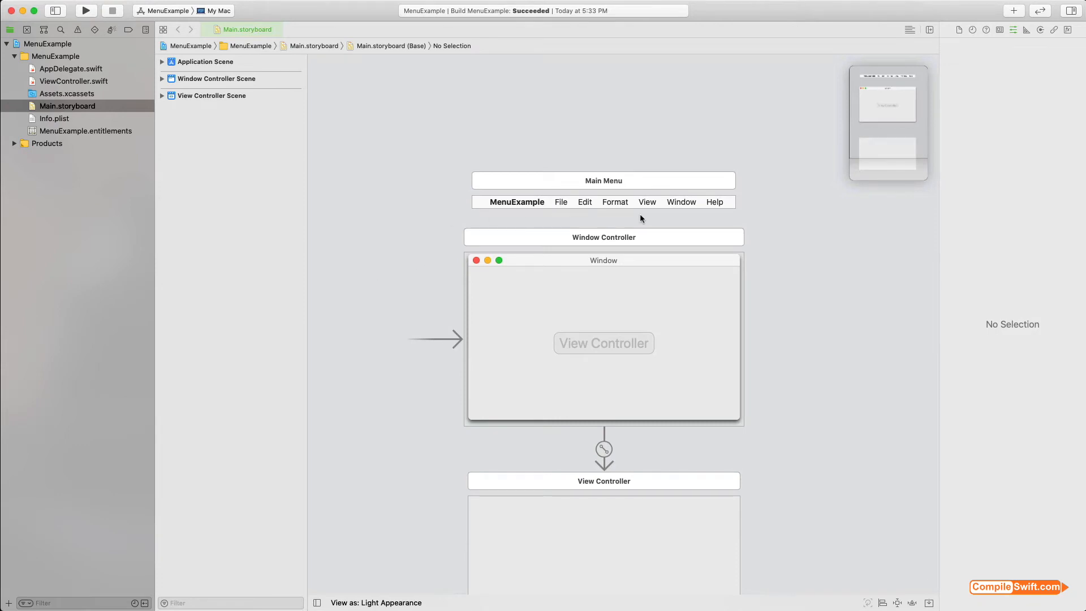
mouse_move(648, 201)
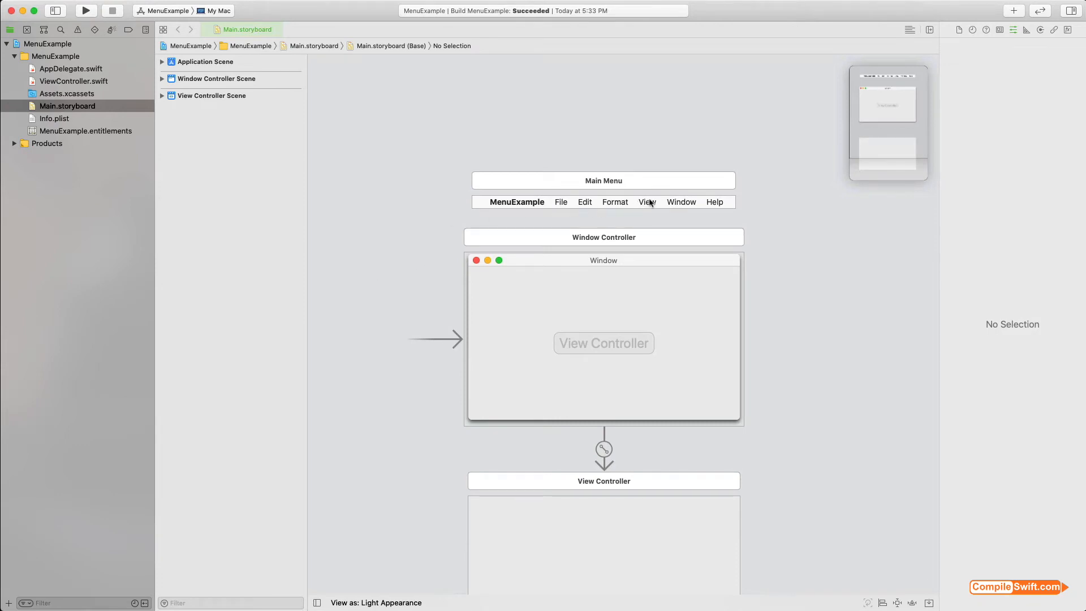
mouse_move(415, 213)
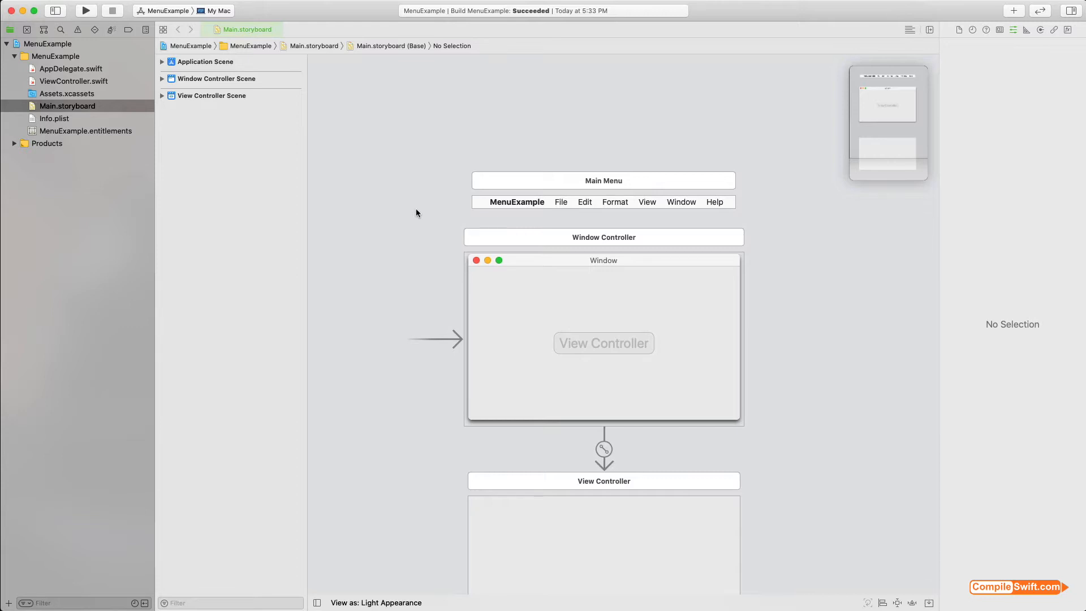
mouse_move(378, 273)
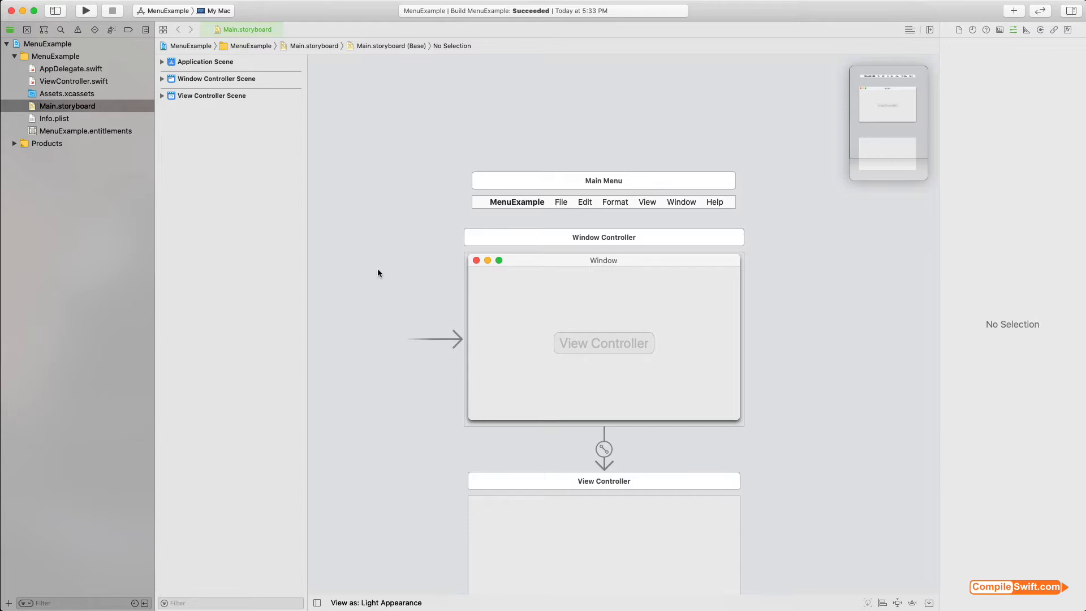
mouse_move(385, 226)
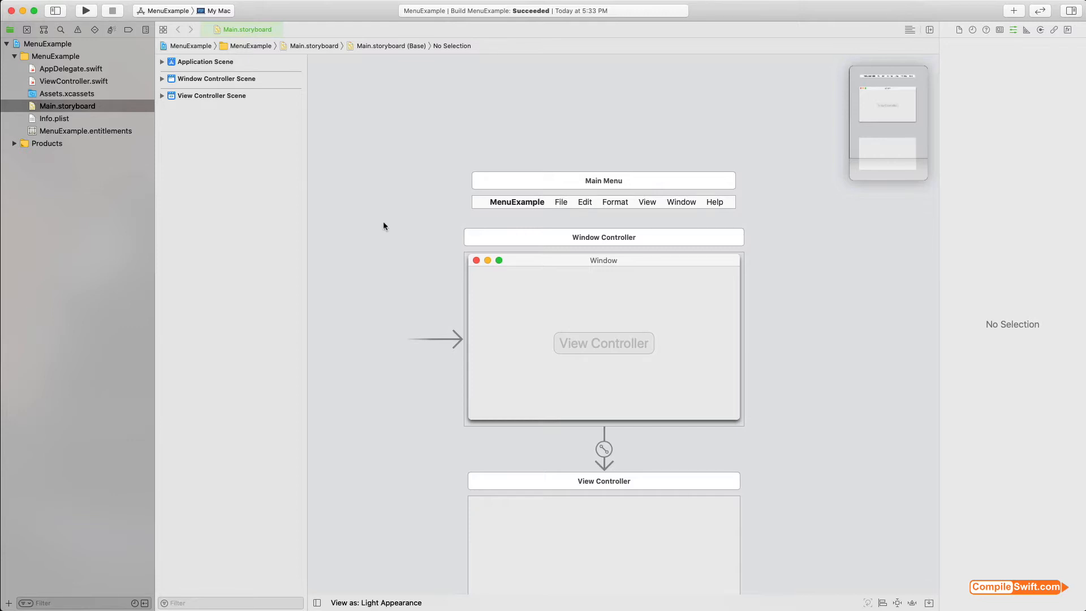
mouse_move(384, 218)
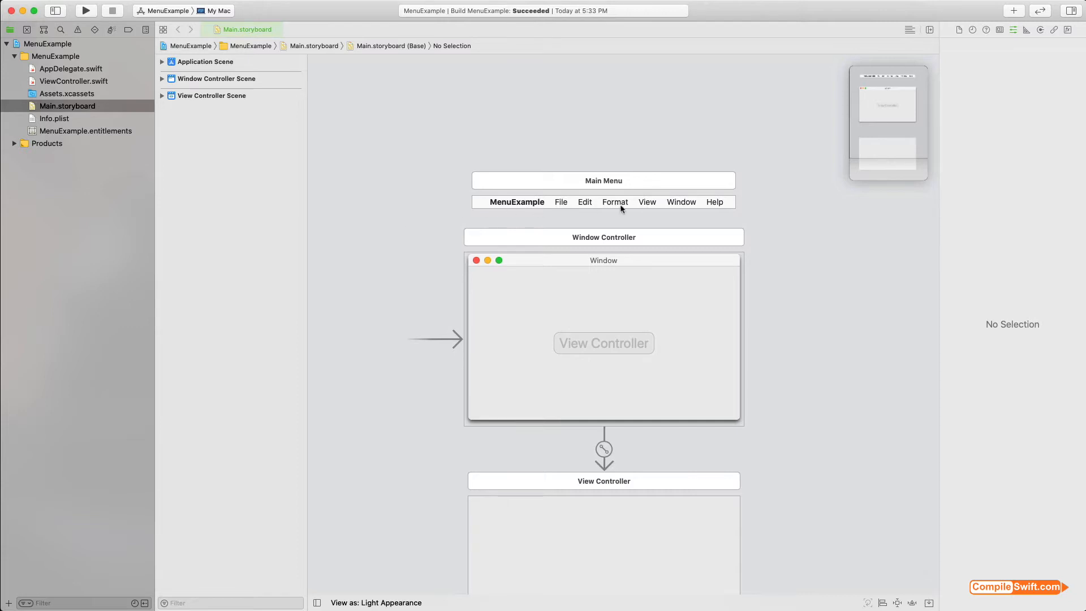
mouse_move(685, 211)
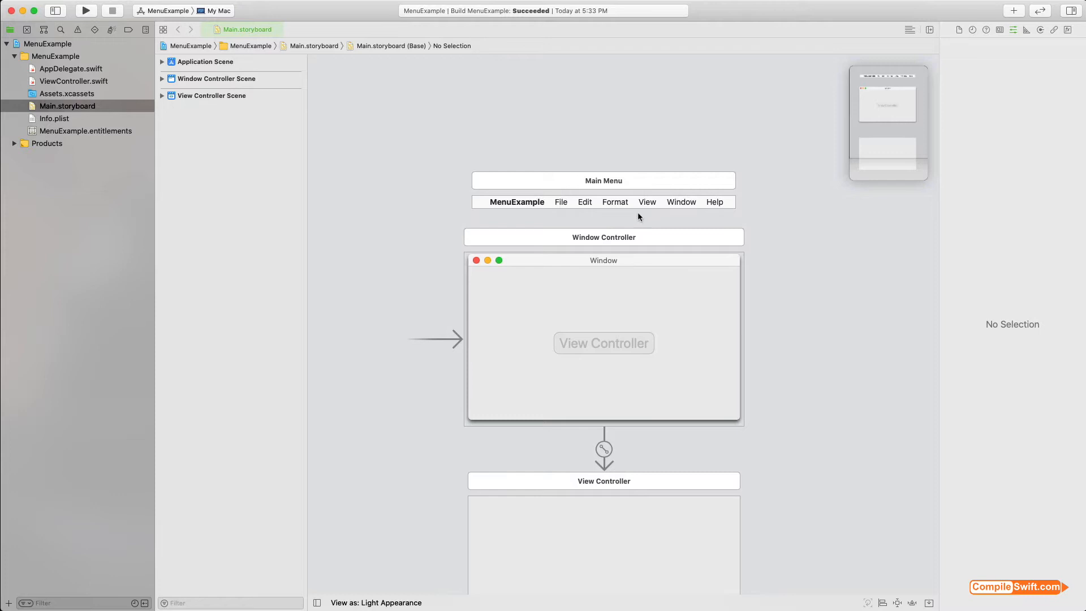
mouse_move(434, 198)
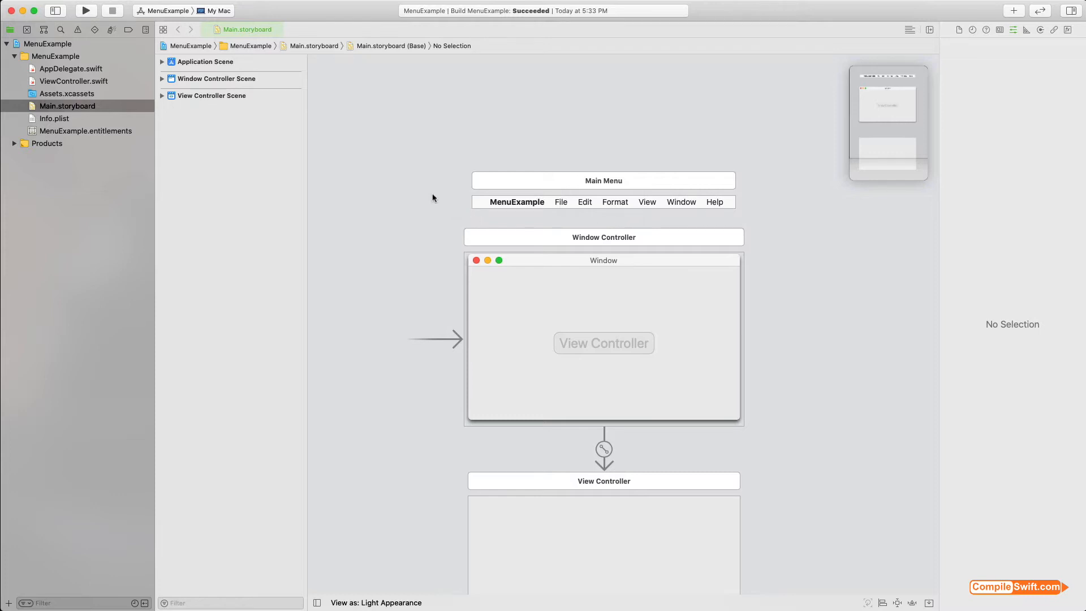
mouse_move(492, 212)
type("menu")
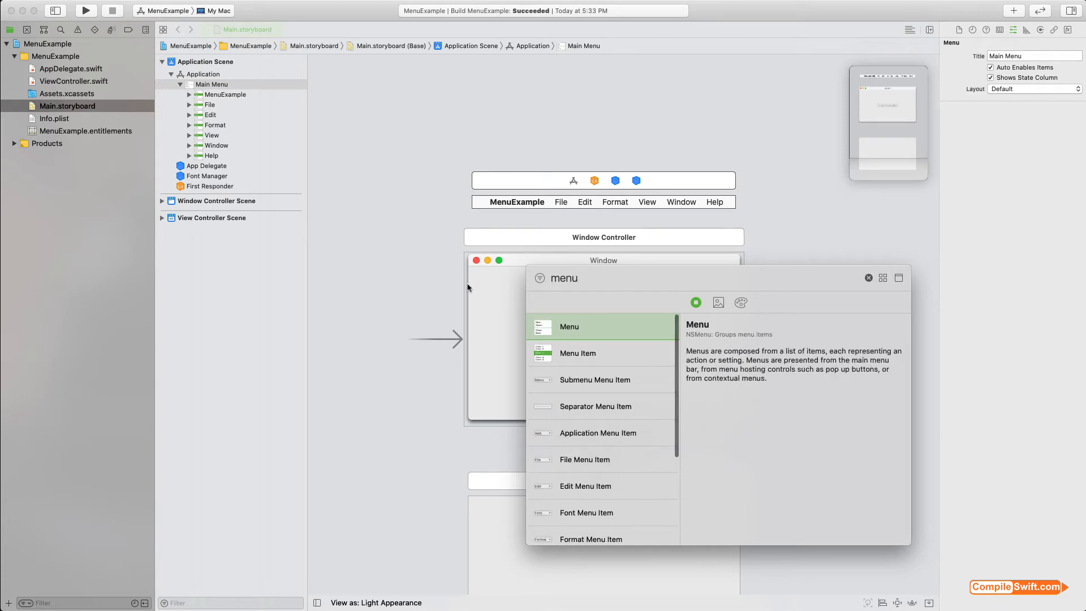
- Choose the Menu Item entry in the Object Library to add it to the main menu
left_click(577, 352)
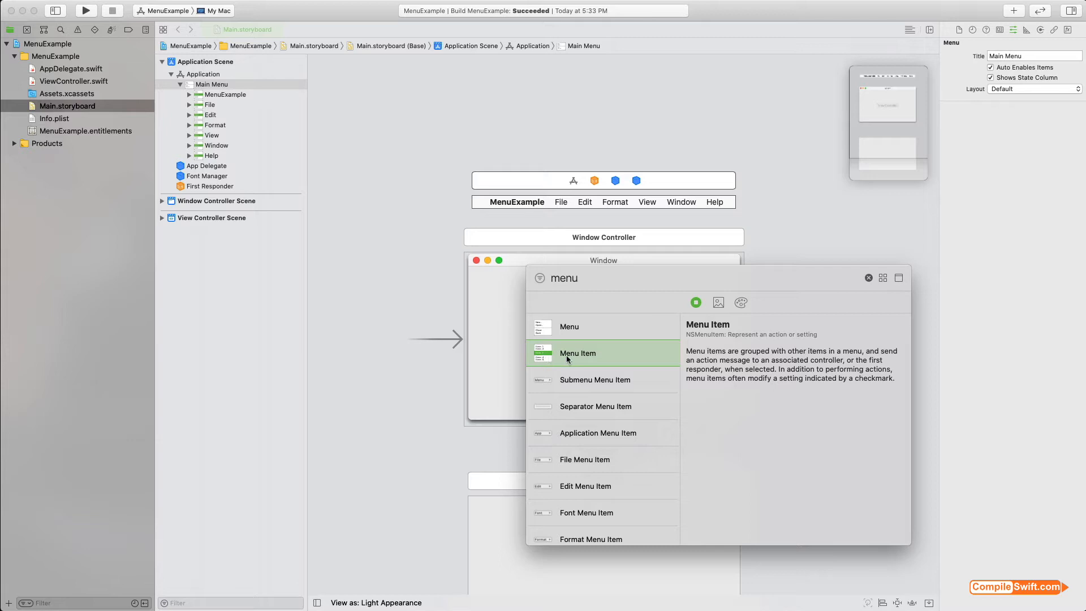
mouse_move(611, 356)
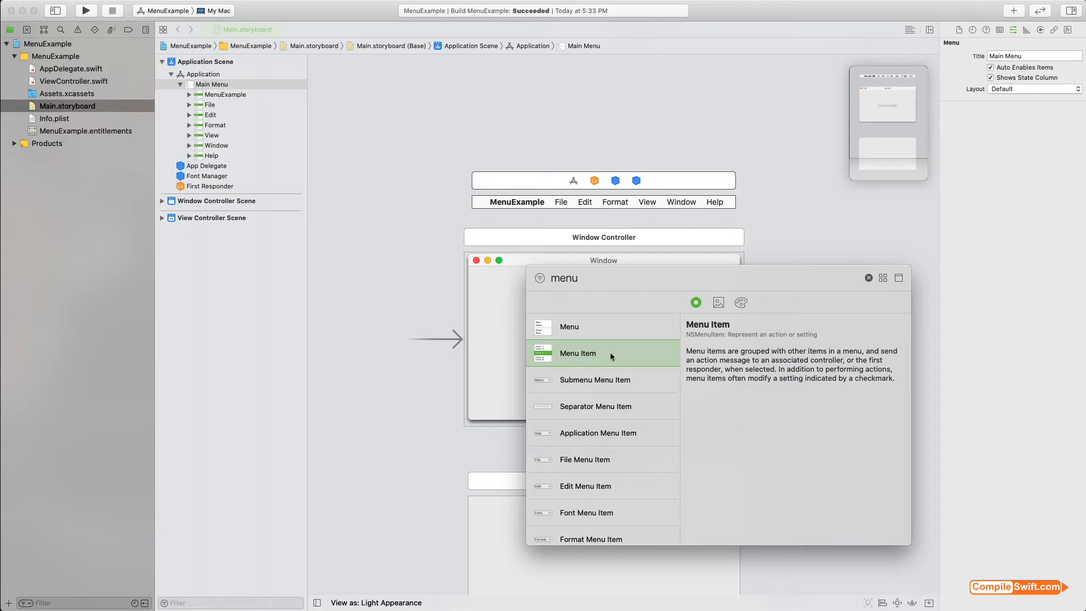
mouse_move(584, 355)
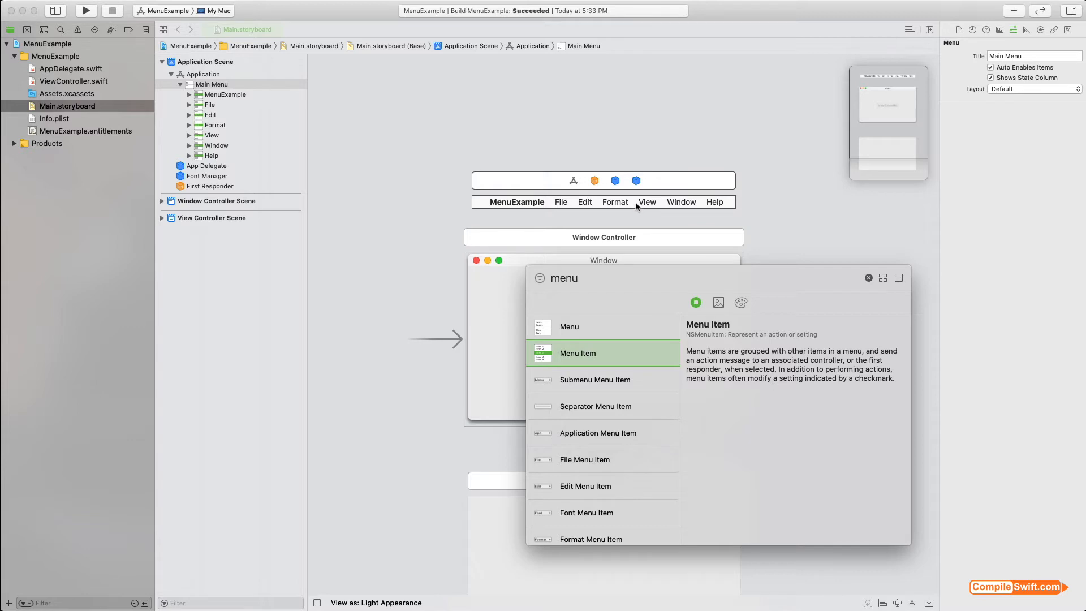
mouse_move(575, 211)
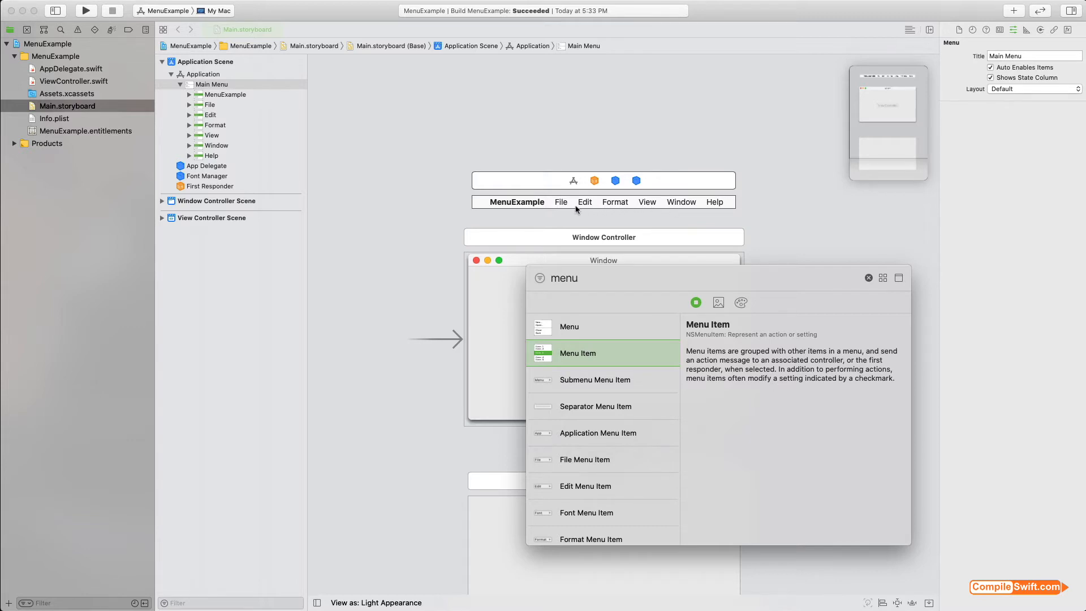
mouse_move(637, 208)
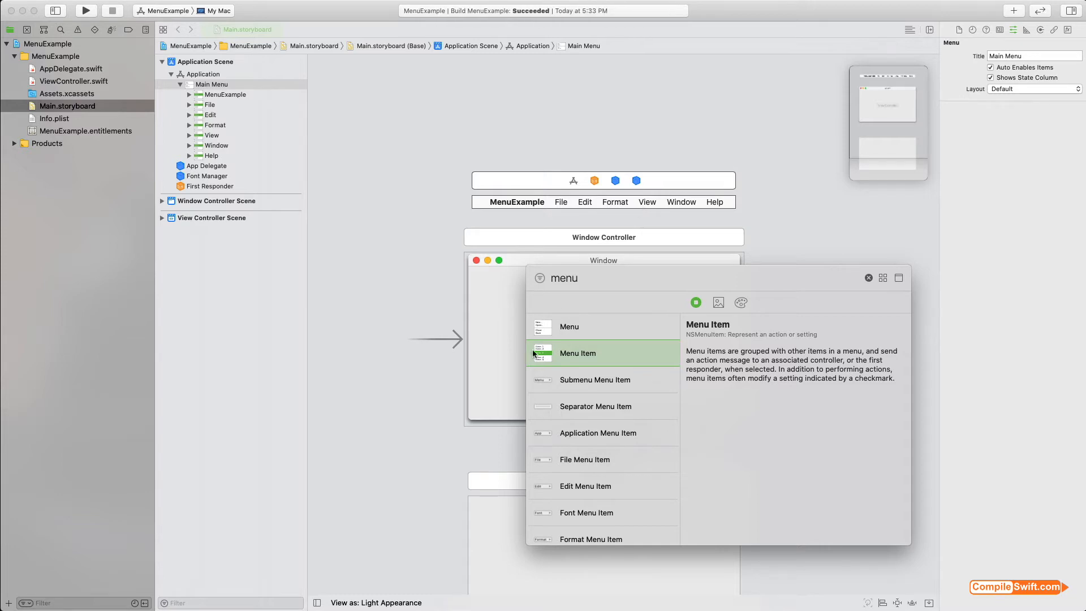
mouse_move(546, 356)
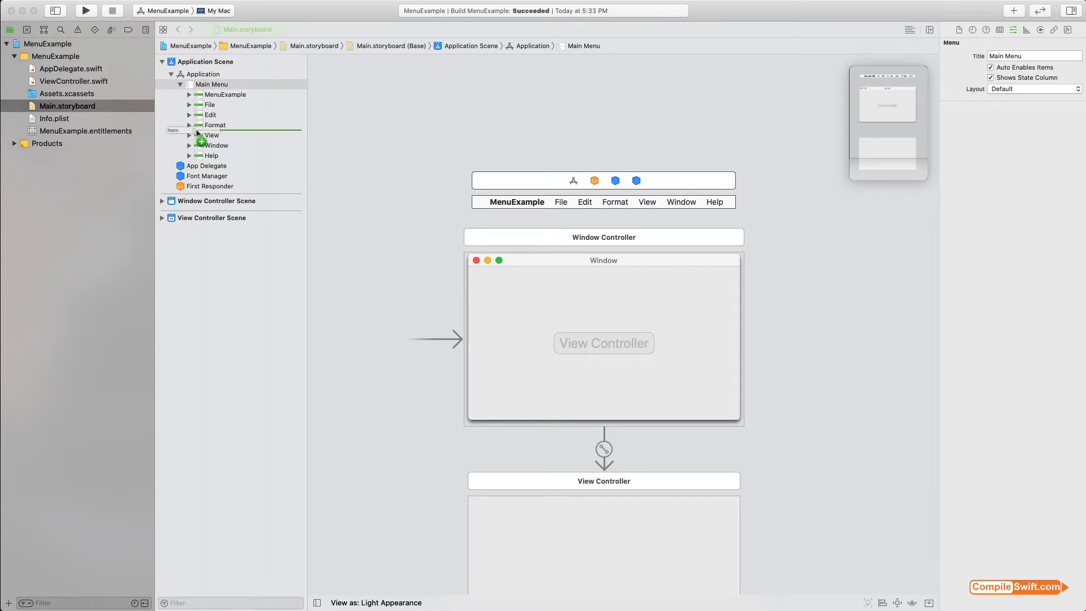
- Place the new Menu Item in the outline between Format and View and select it
left_click(210, 134)
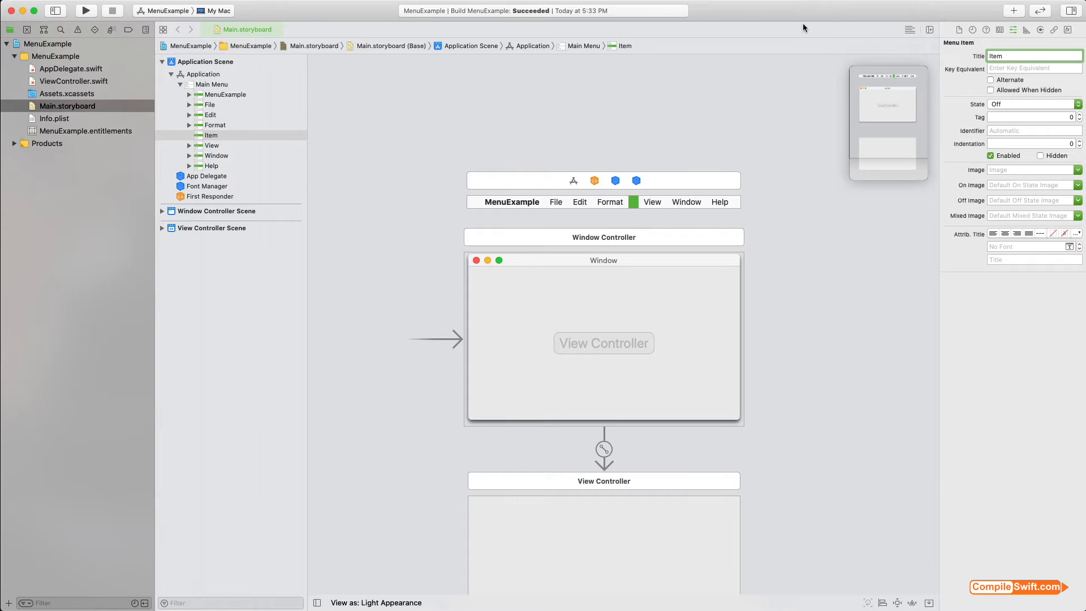
mouse_move(409, 262)
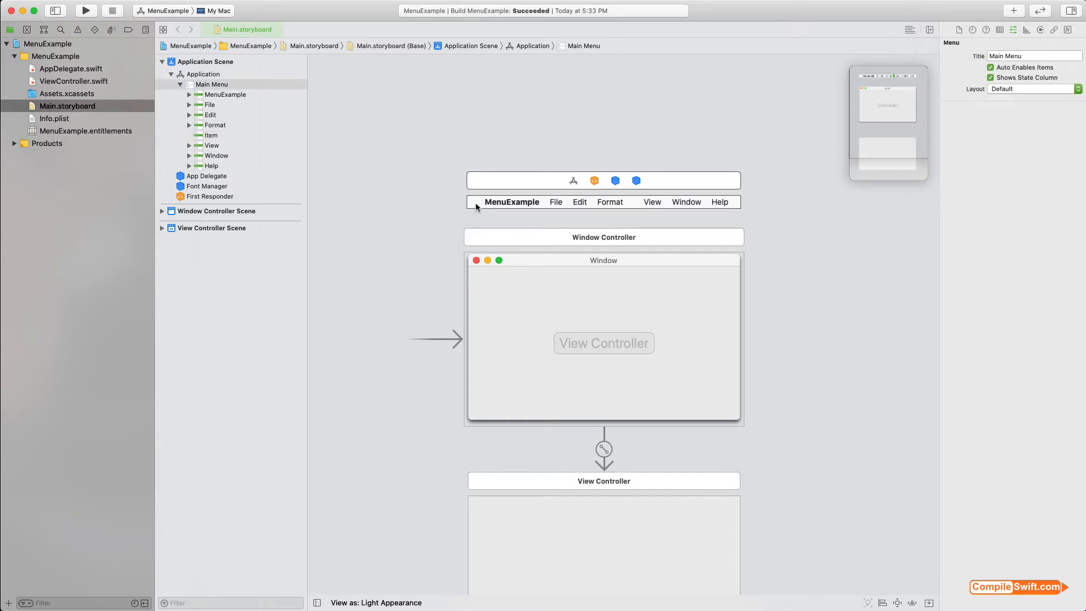
left_click(210, 135)
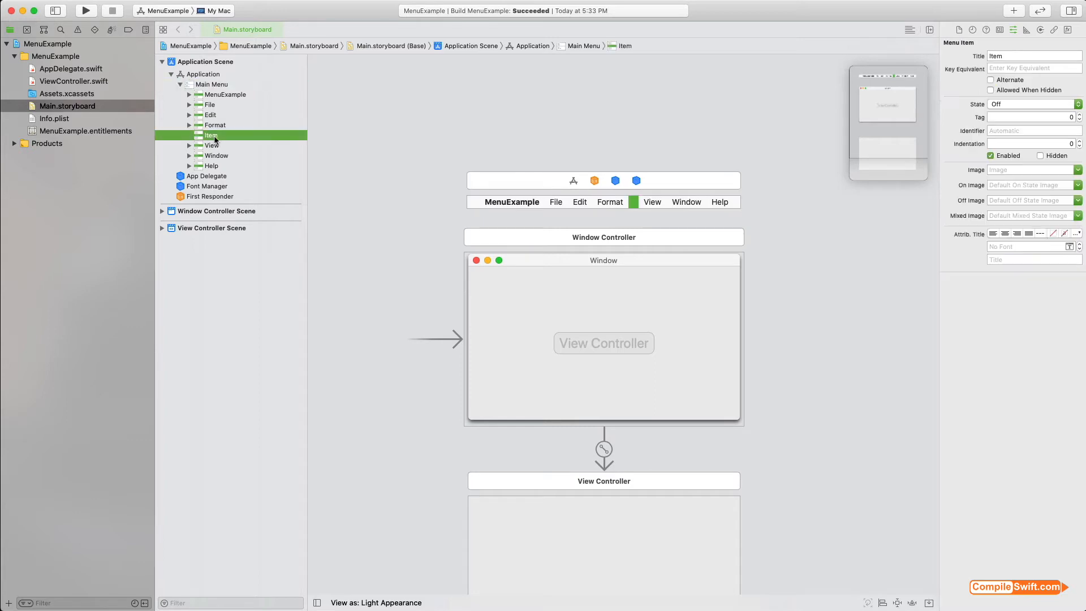
mouse_move(190, 150)
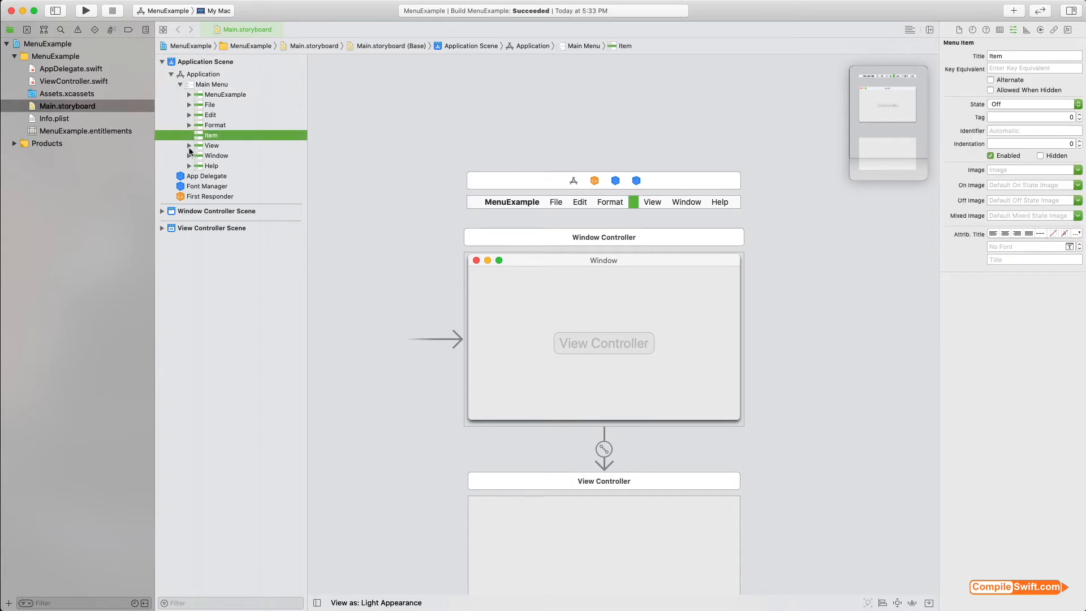
left_click(189, 146)
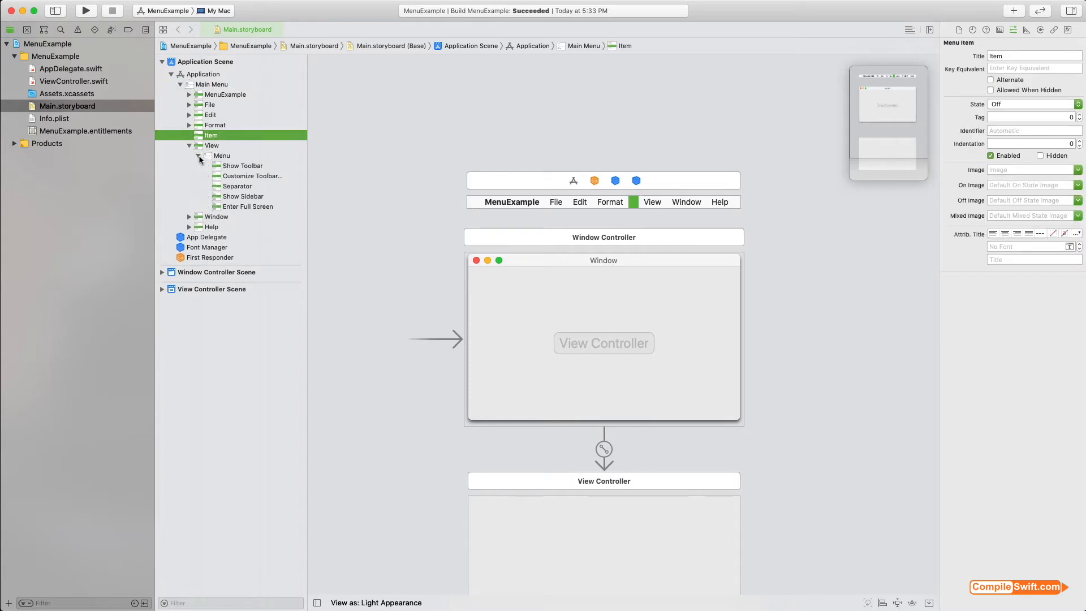
left_click(189, 146)
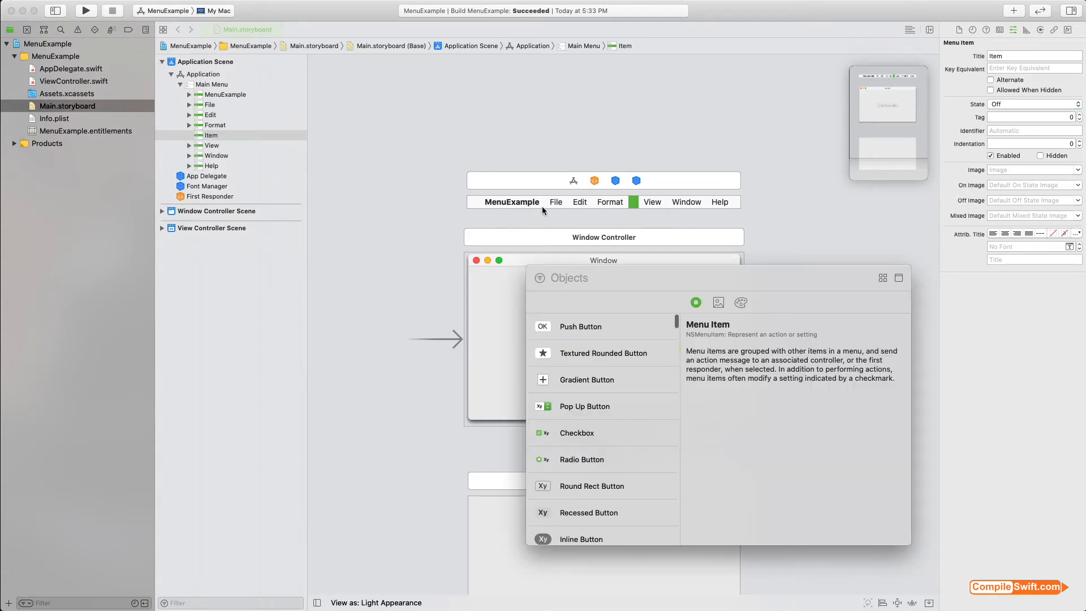
- Search 'menu' and attach a Menu as the new item's submenu
type("menu")
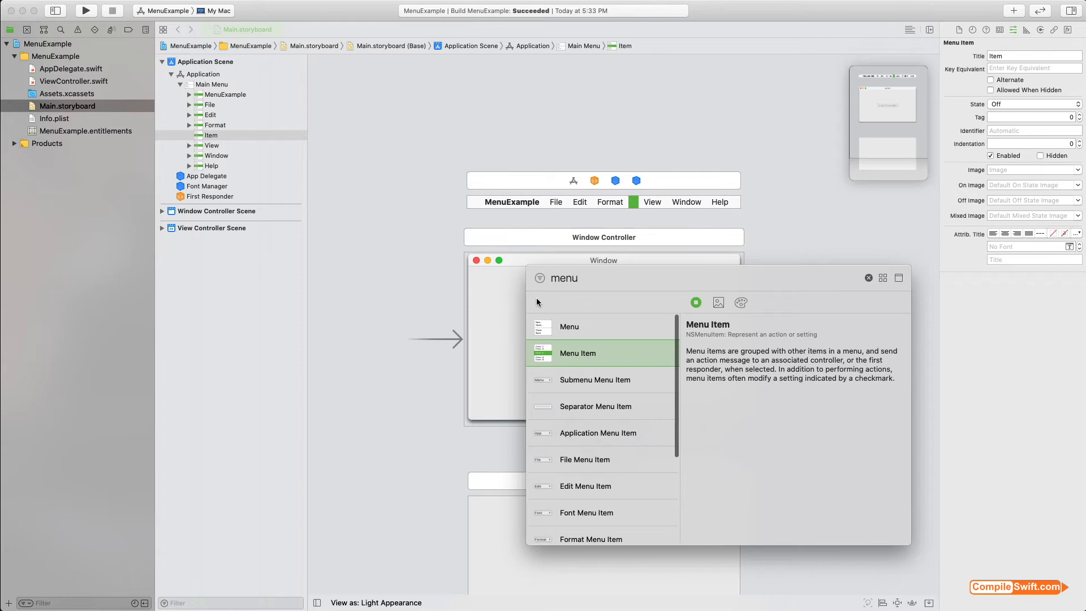
left_click(867, 278)
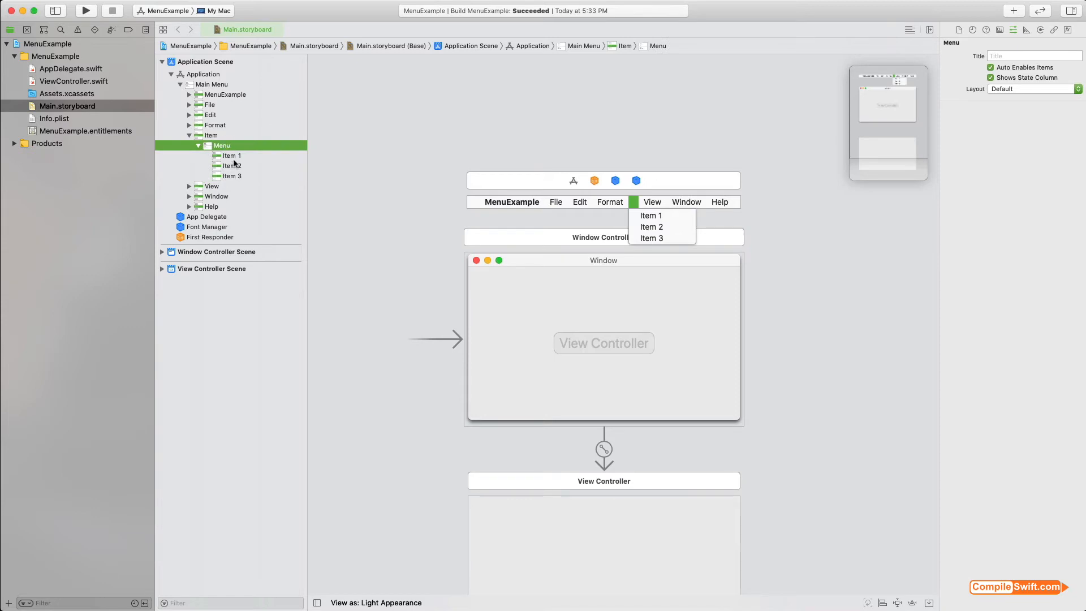
mouse_move(664, 245)
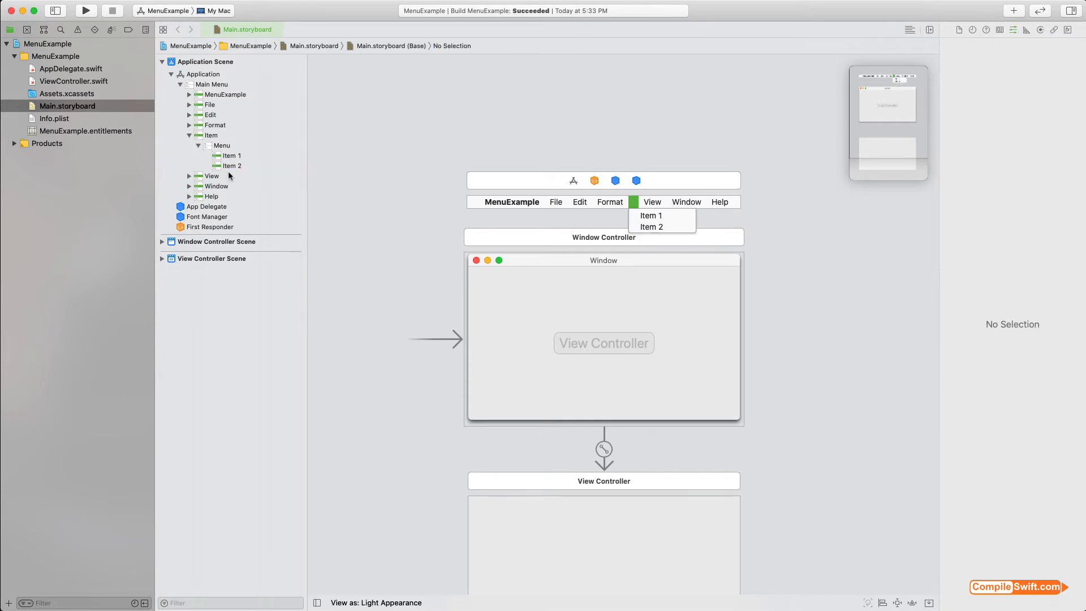
- Retitle Item 1 to Image and Item 2 to Video in the Attributes inspector
left_click(231, 155)
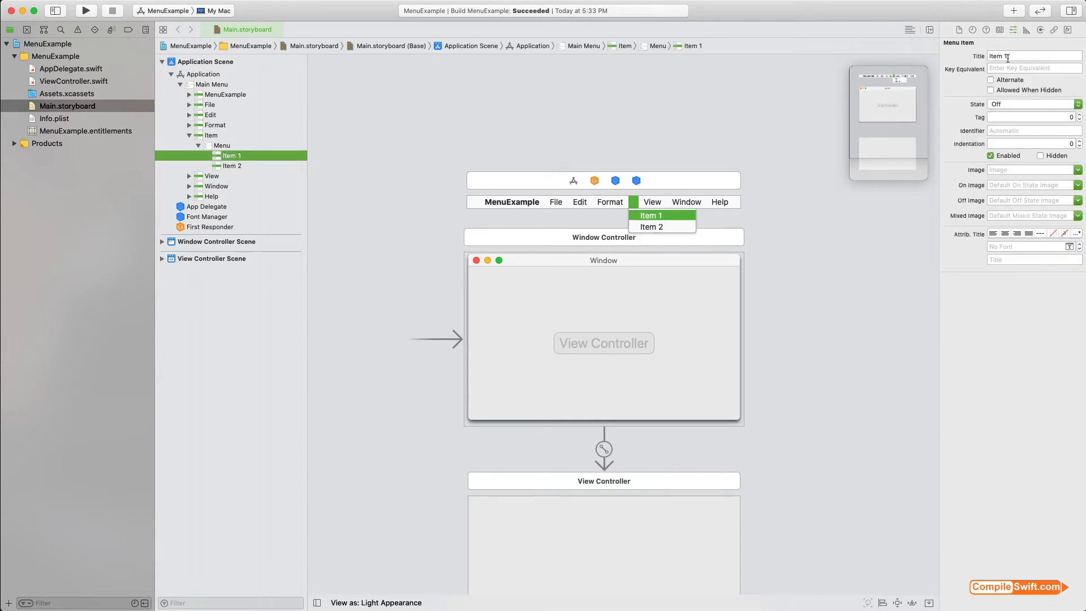
type("Image")
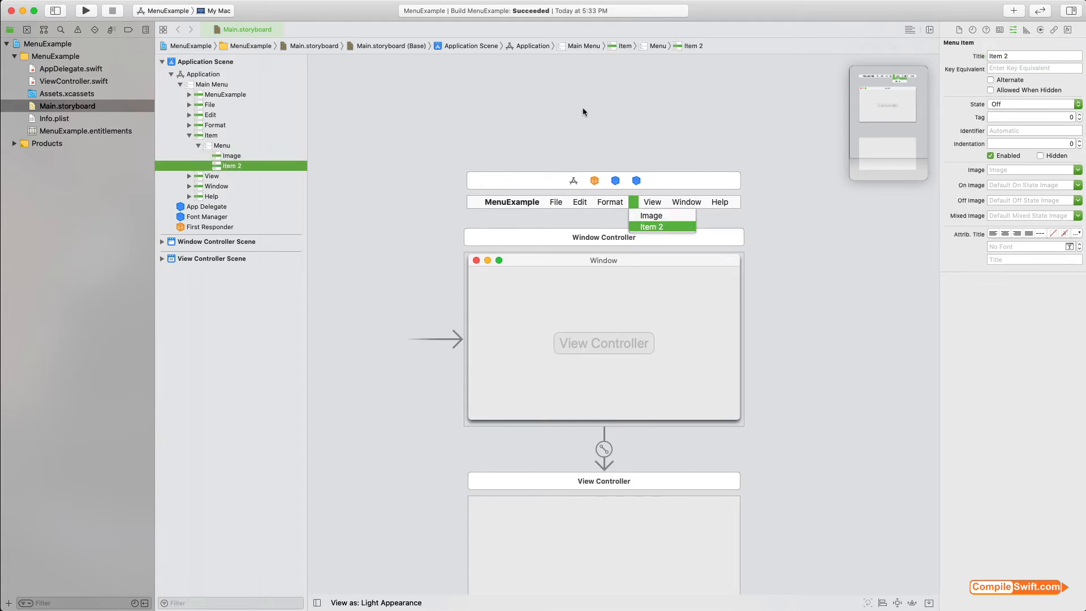
left_click(1032, 56)
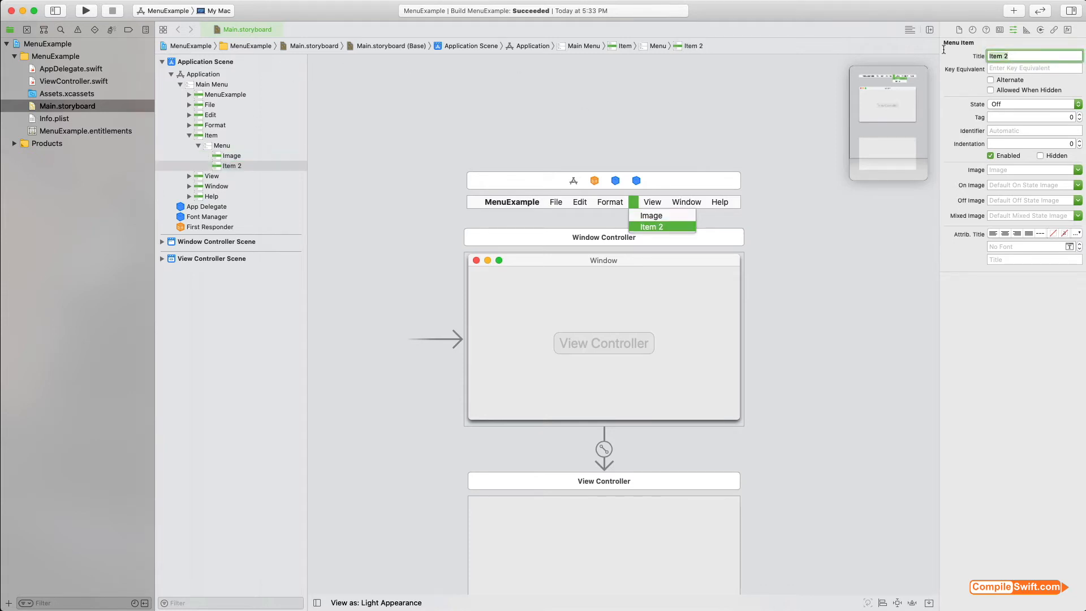
type("Video")
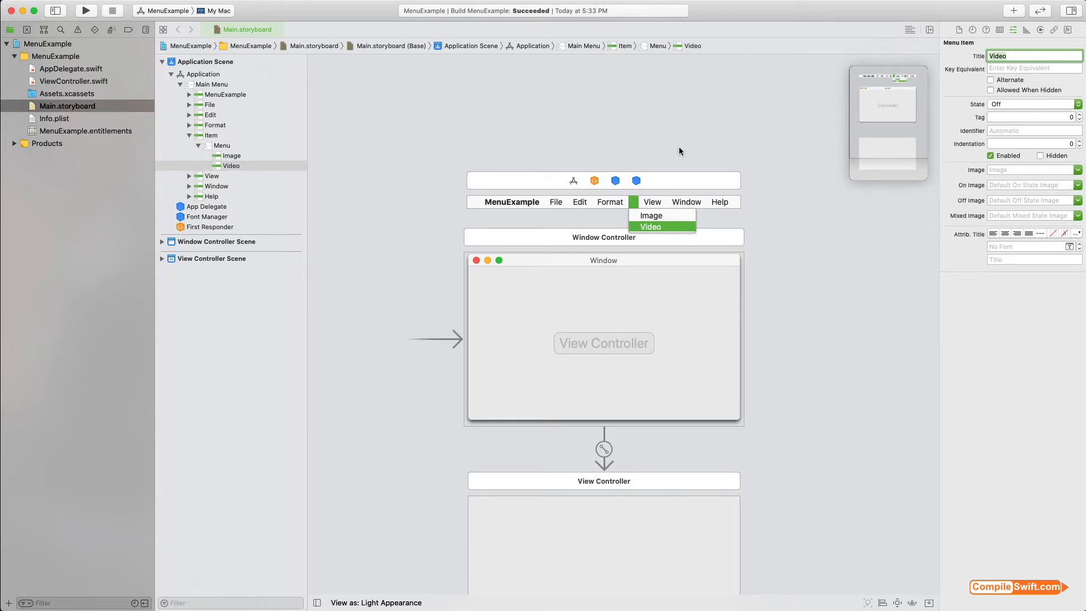
mouse_move(217, 143)
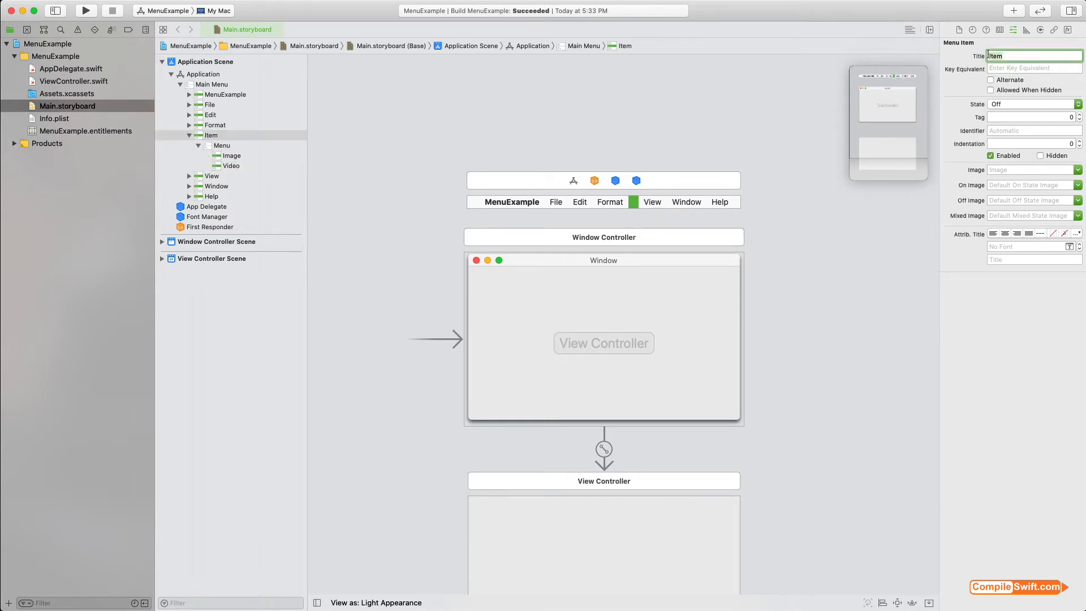
- Change the top-level Item menu's Title to Insert
type("Inser")
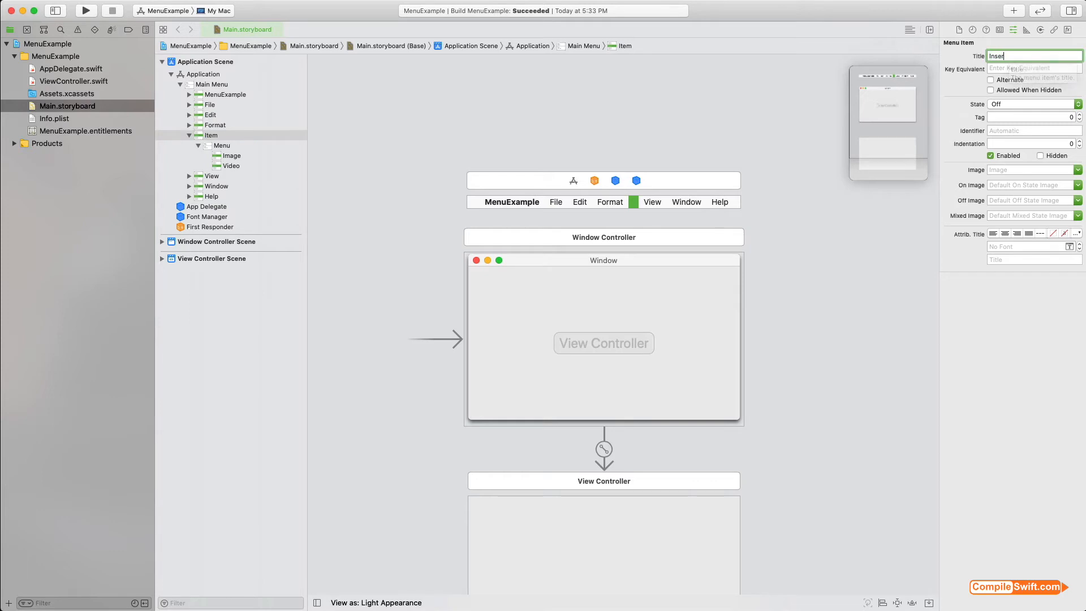
type("Insert")
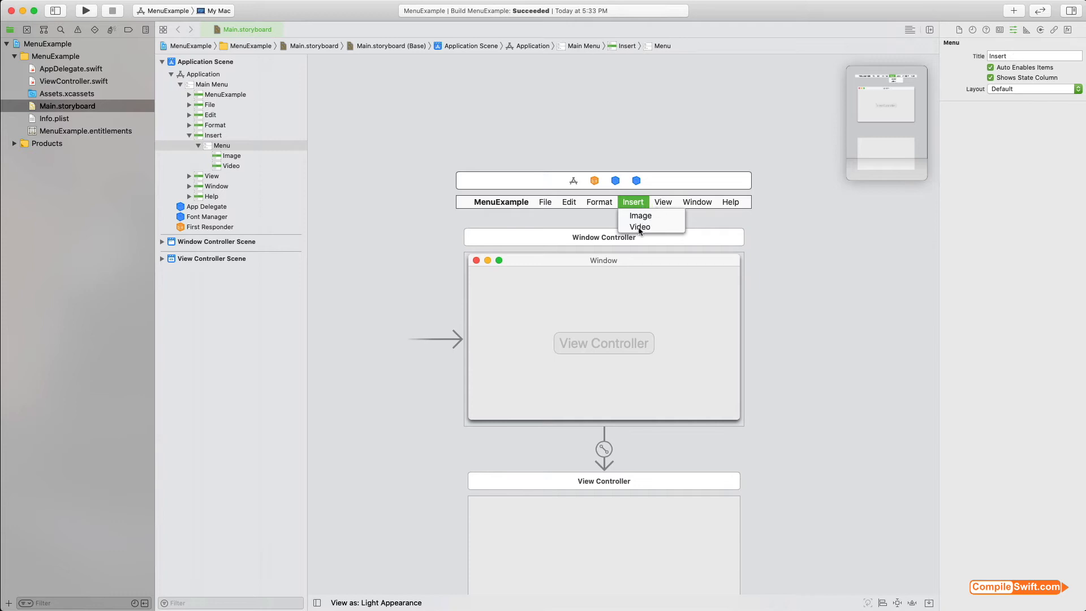
mouse_move(639, 215)
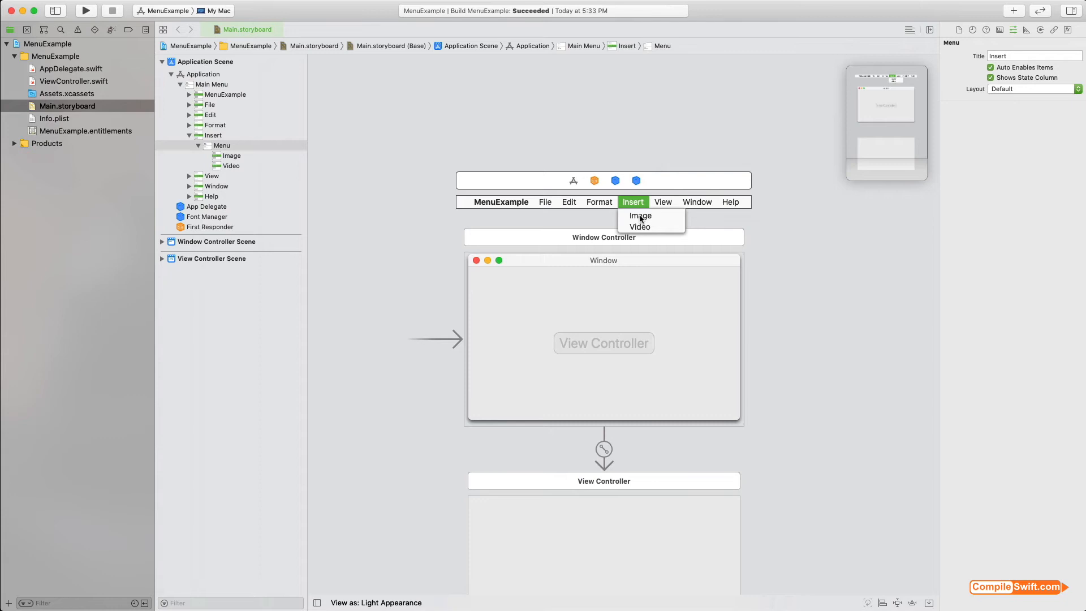
mouse_move(386, 147)
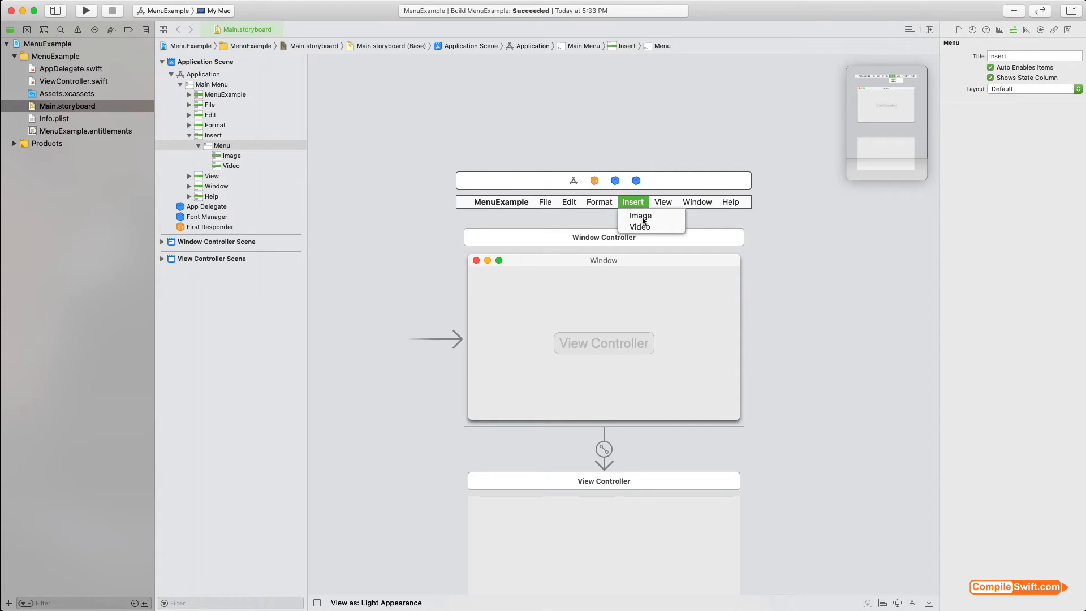
mouse_move(640, 227)
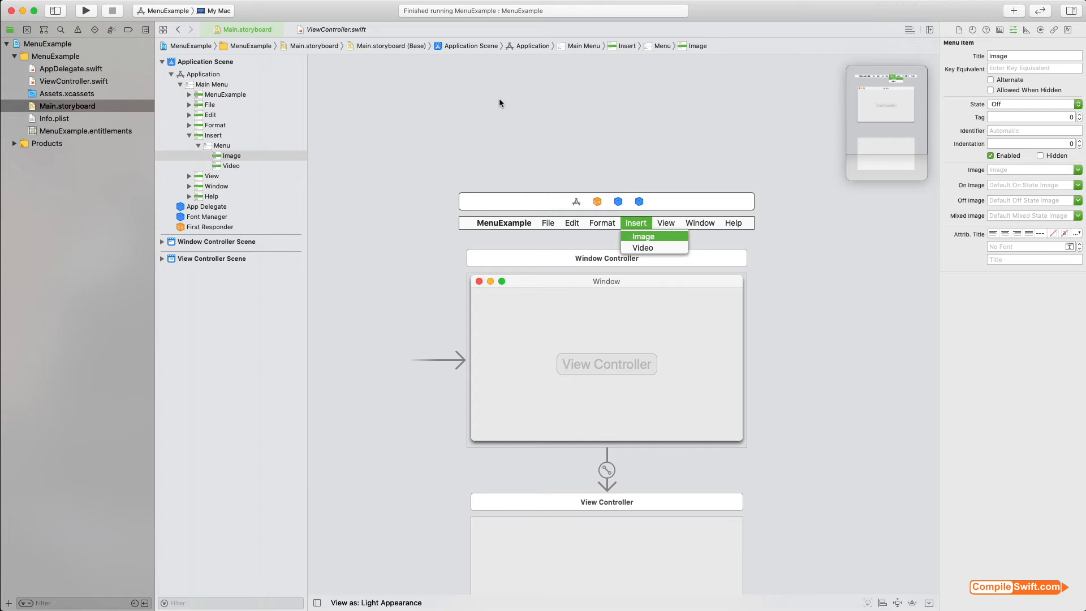
mouse_move(442, 99)
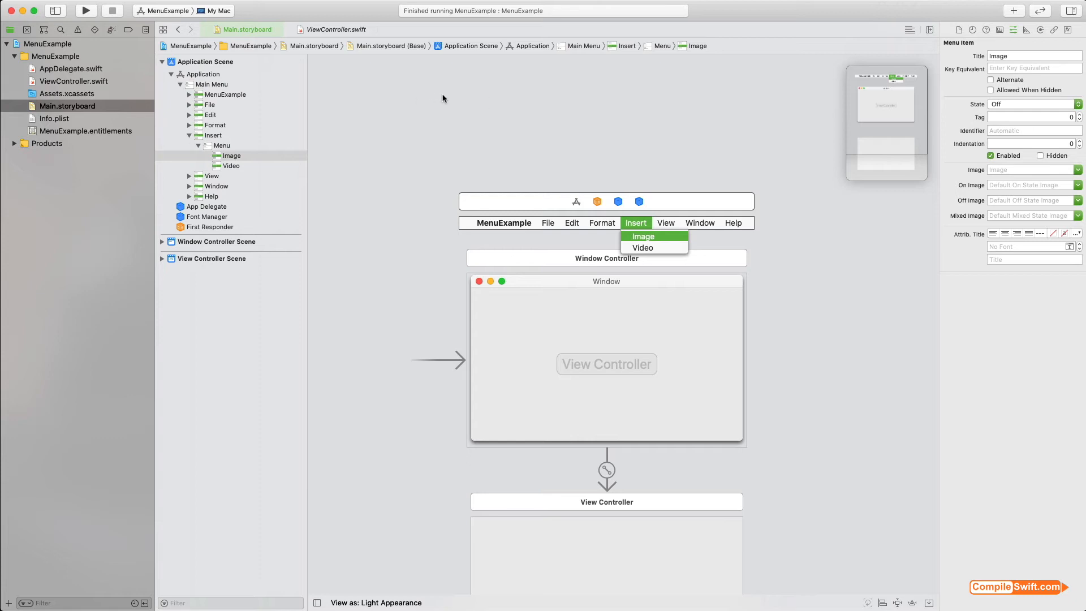
mouse_move(64, 73)
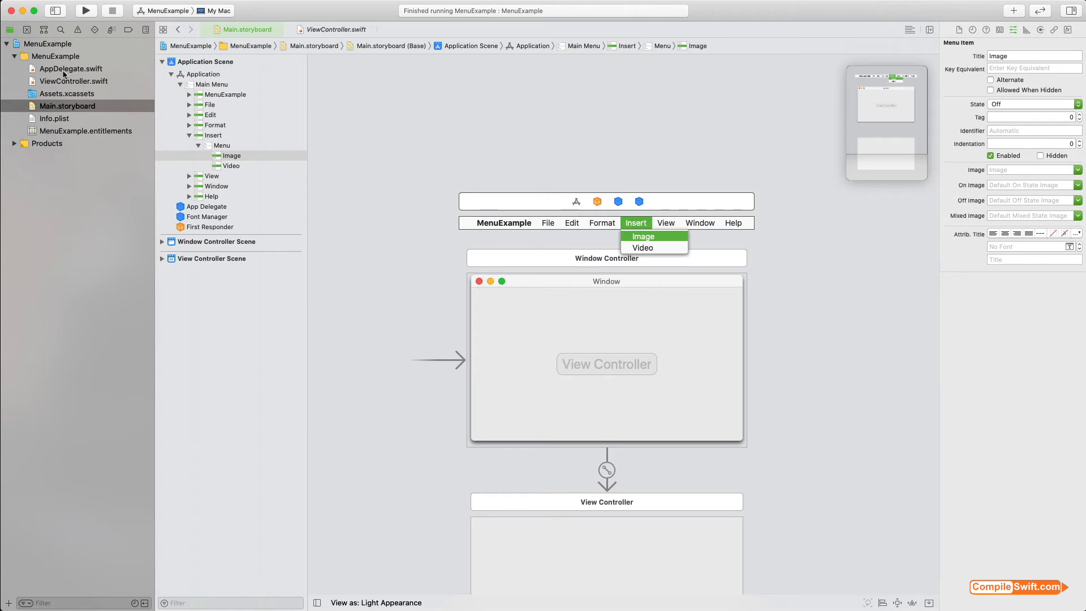
- Bring up the context menu for AppDelegate.swift in the Project navigator
right_click(69, 69)
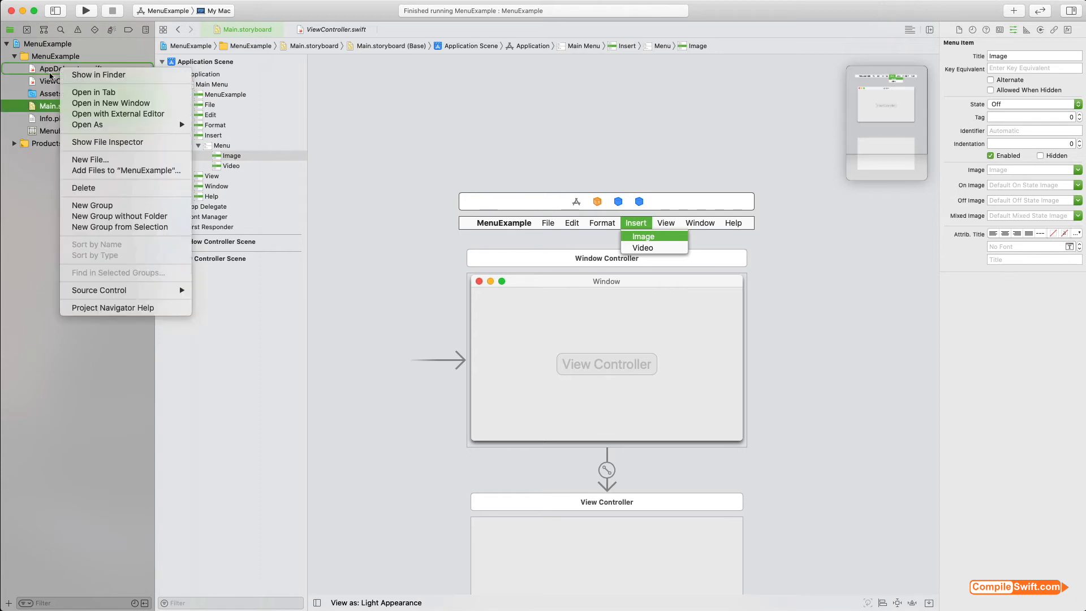
- Open AppDelegate.swift in the assistant and create the insertImage action with NSMenuItem sender for the Image item
left_click(70, 68)
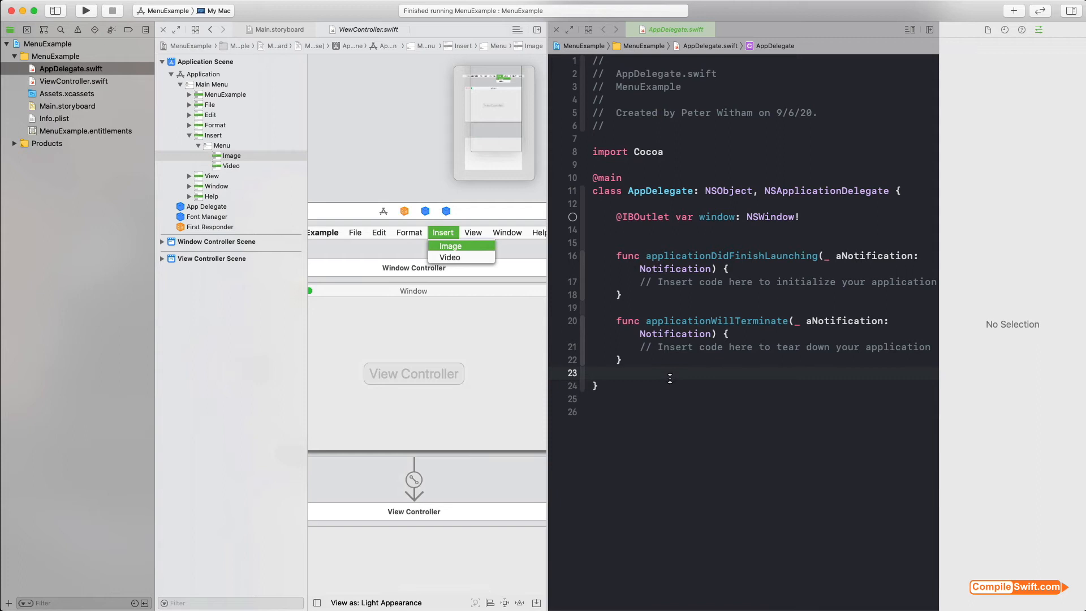
left_click(591, 372)
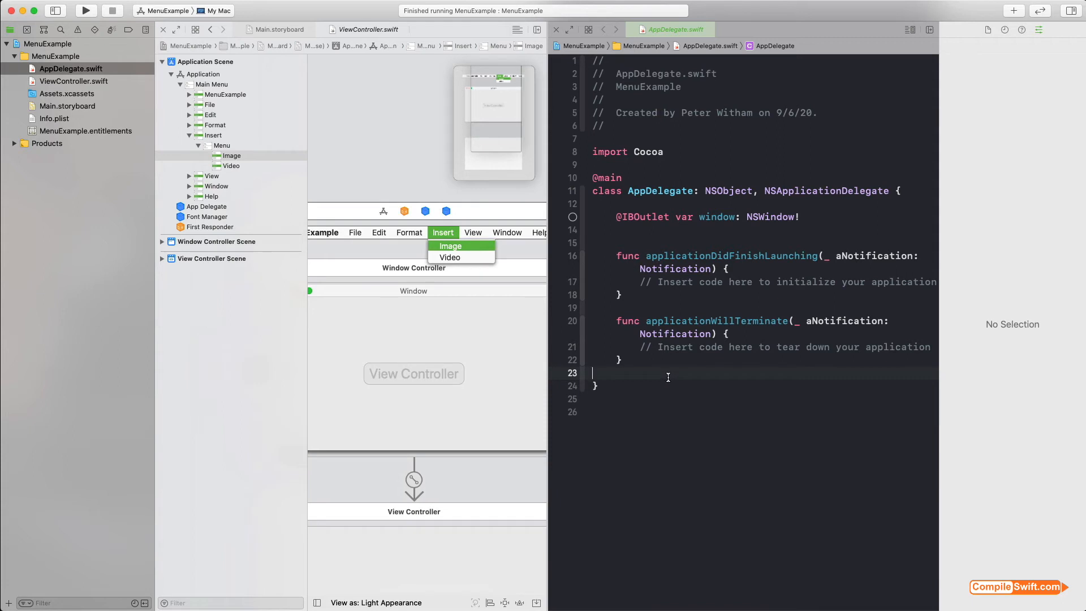
mouse_move(506, 307)
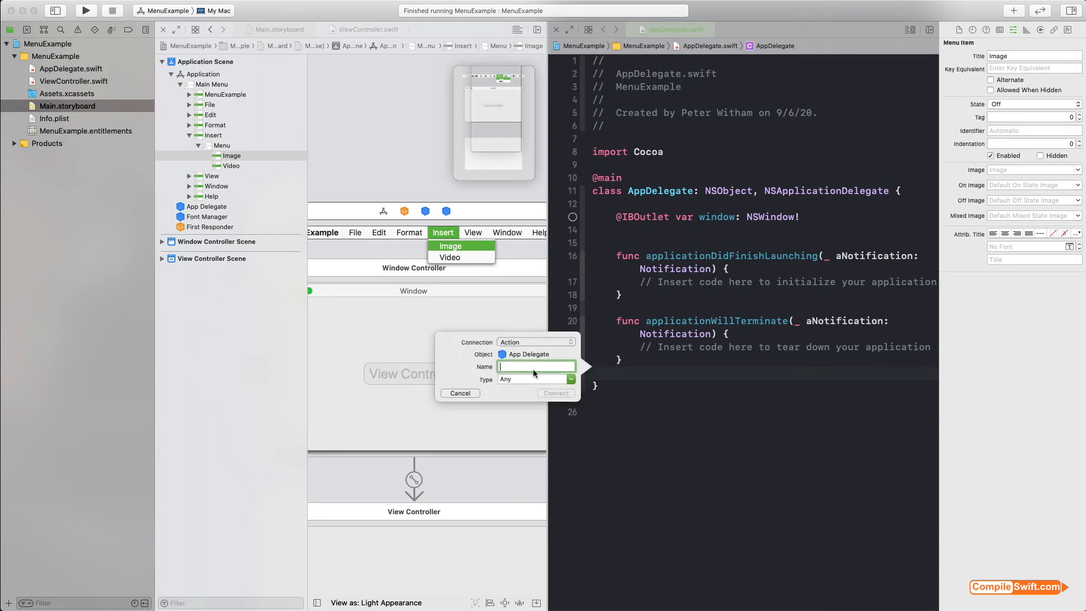
type("insertImage")
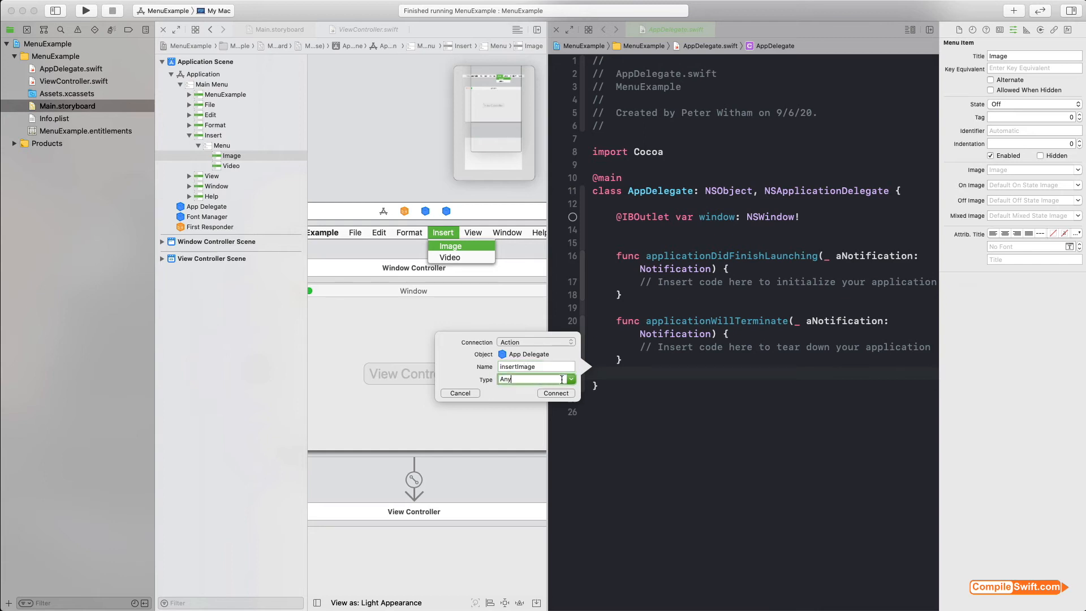
type("NSMenuItem")
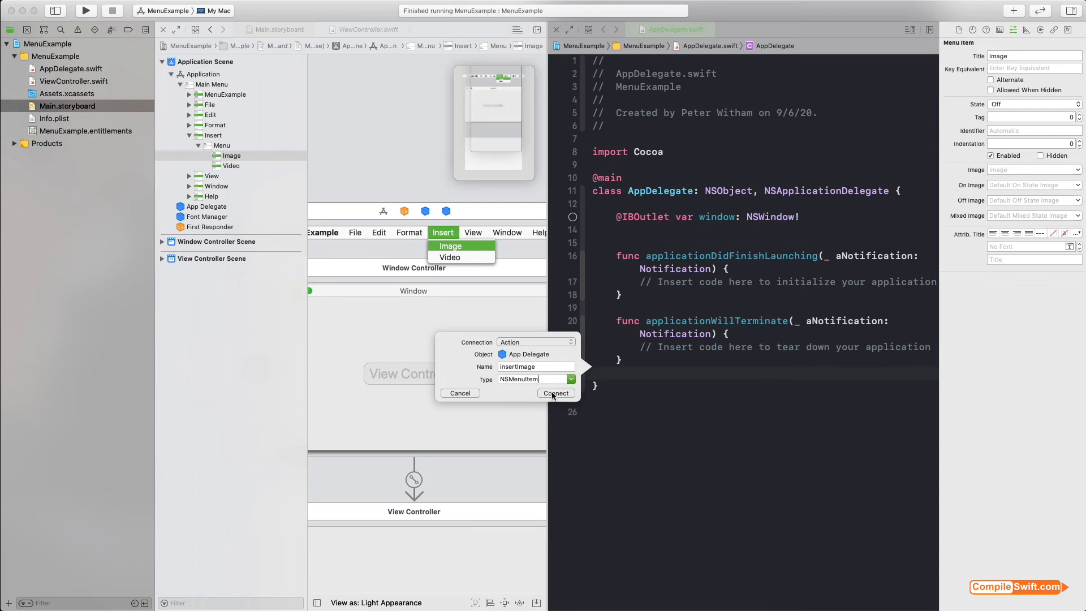
left_click(555, 393)
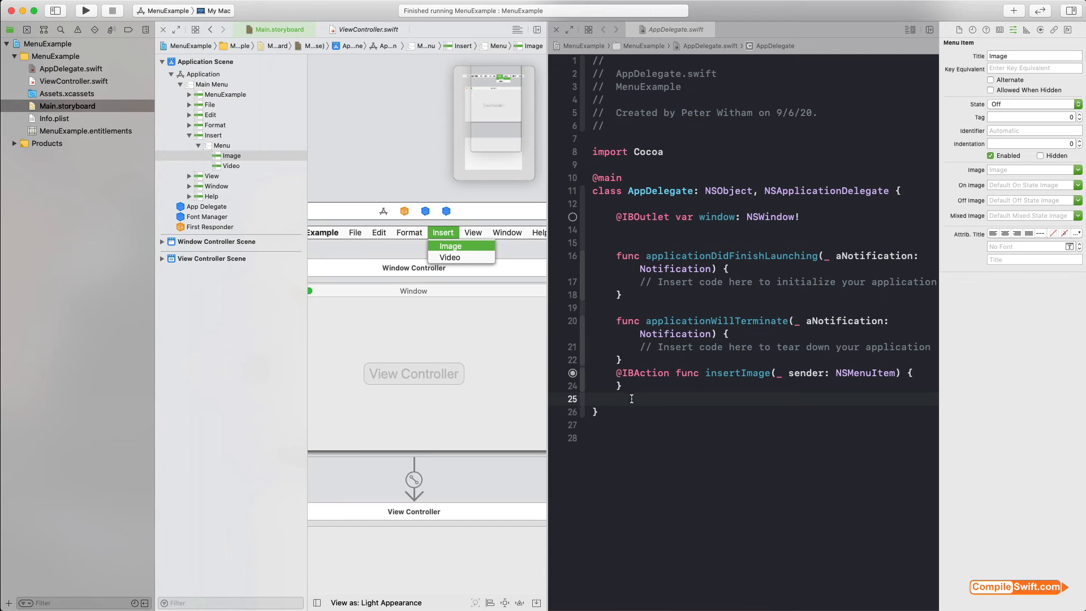
left_click(449, 257)
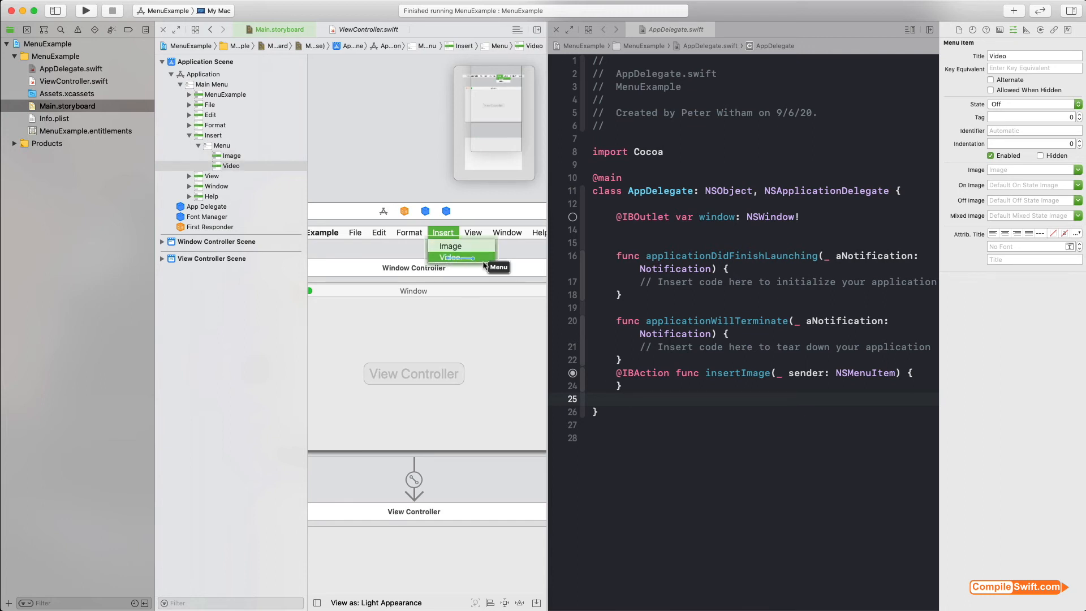
- Control-drag the Video item into AppDelegate and name the new action insertVideo
left_click_drag(450, 257, 615, 388)
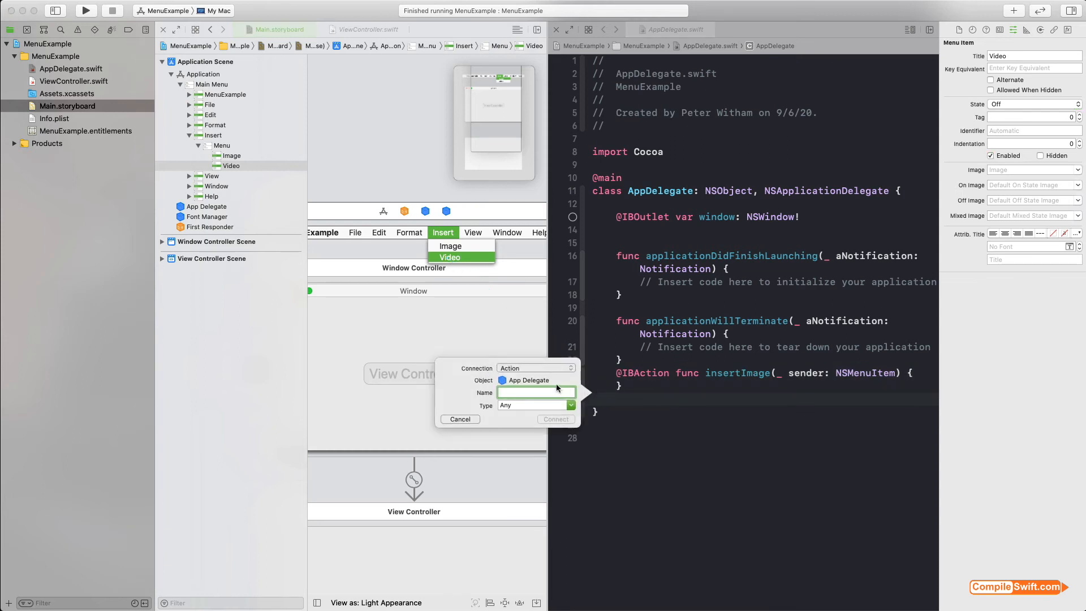
type("insertVideo")
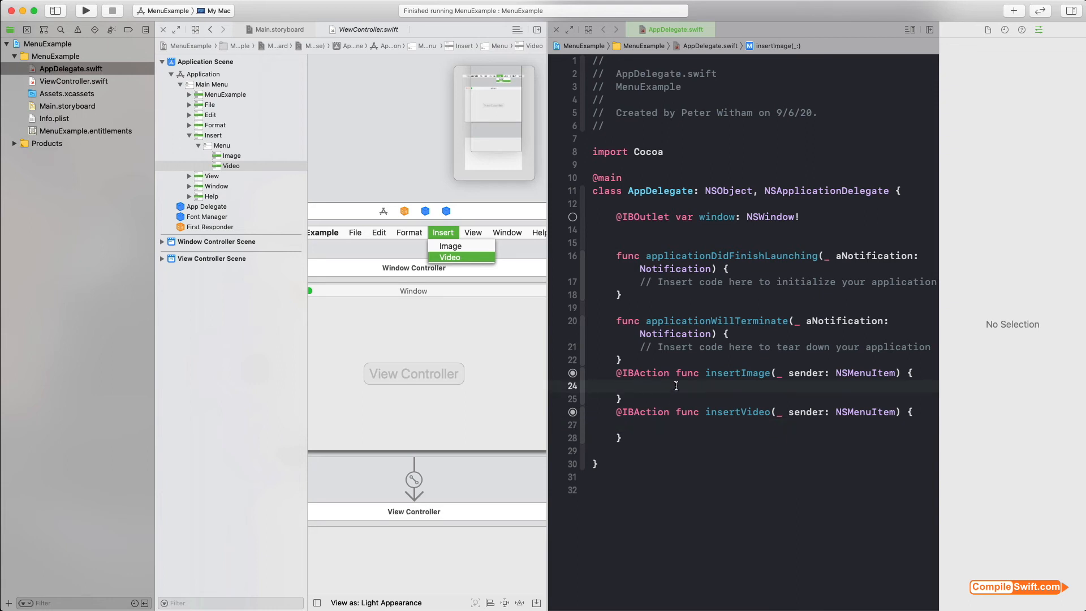
- Write print("You selected the image menu item") inside insertImage
type("print()")
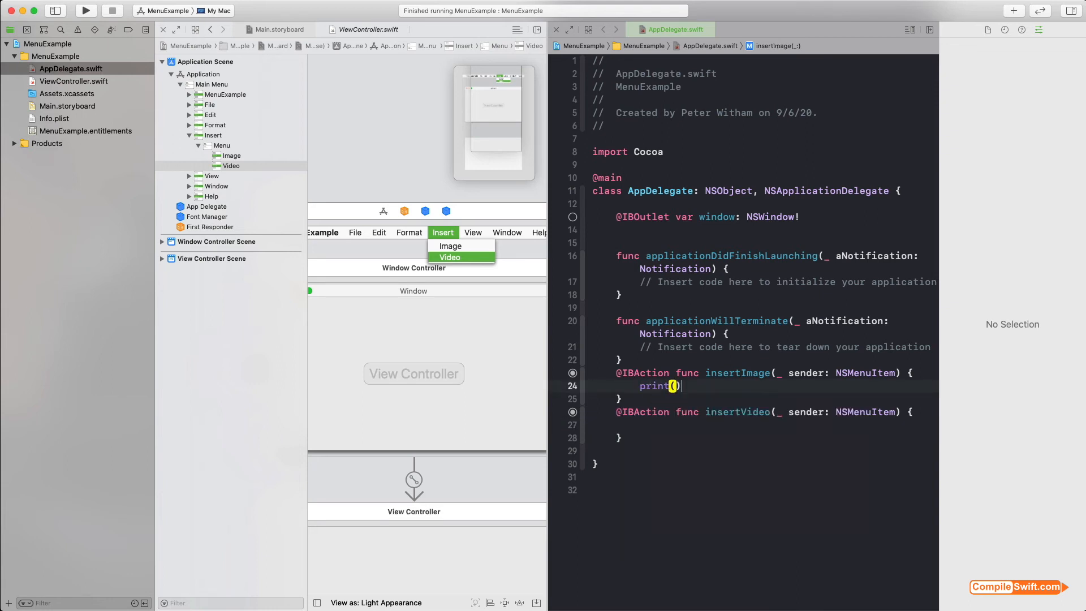
type("\"\"")
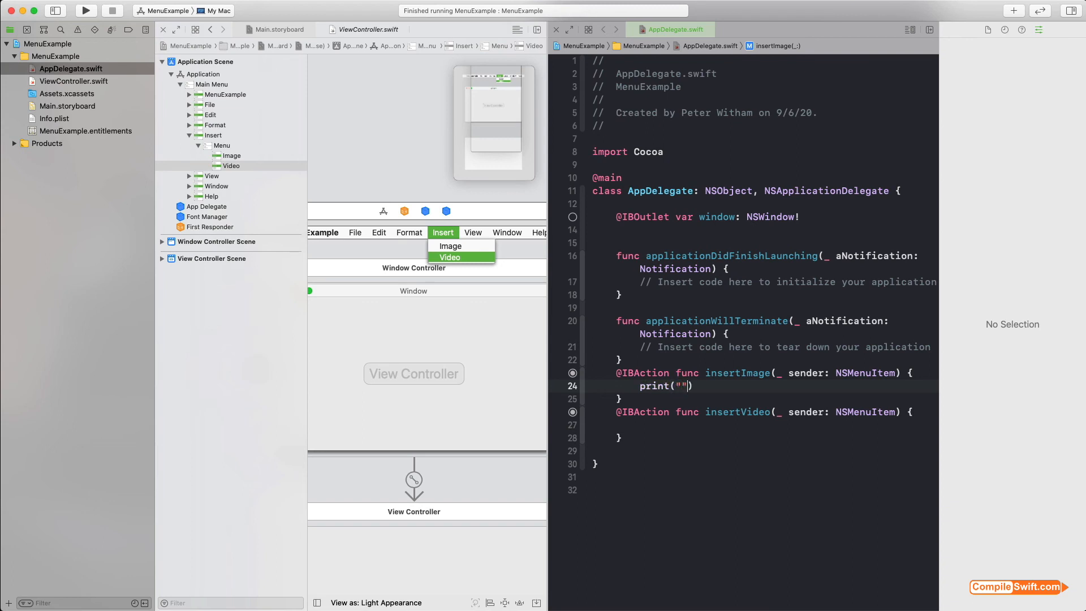
type("Yo0")
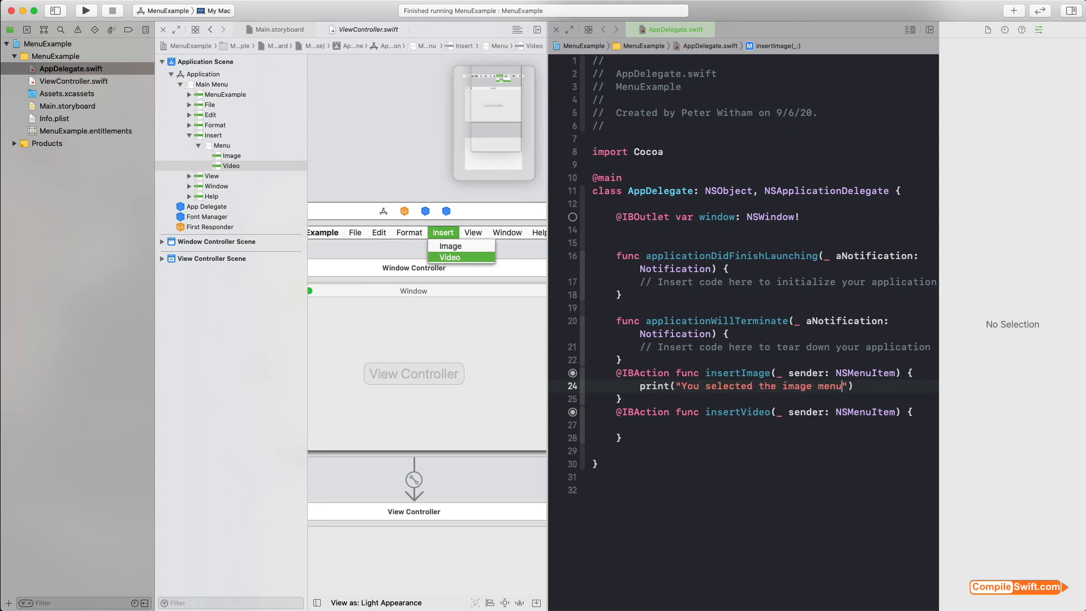
type("item")
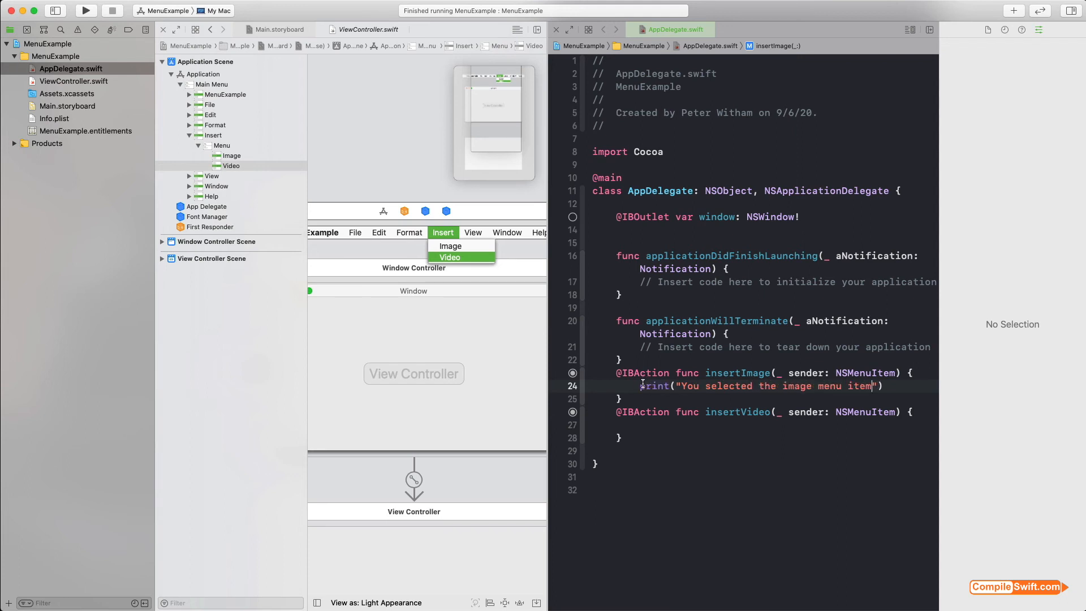
- Copy the print line into insertVideo, ready to change image to video
triple_click(757, 386)
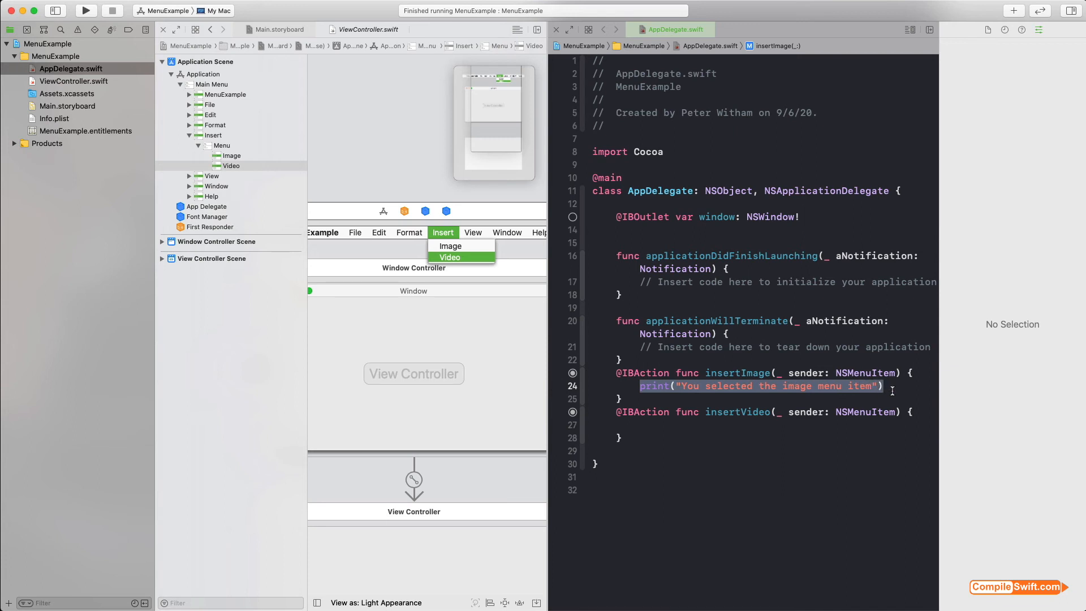
left_click(713, 424)
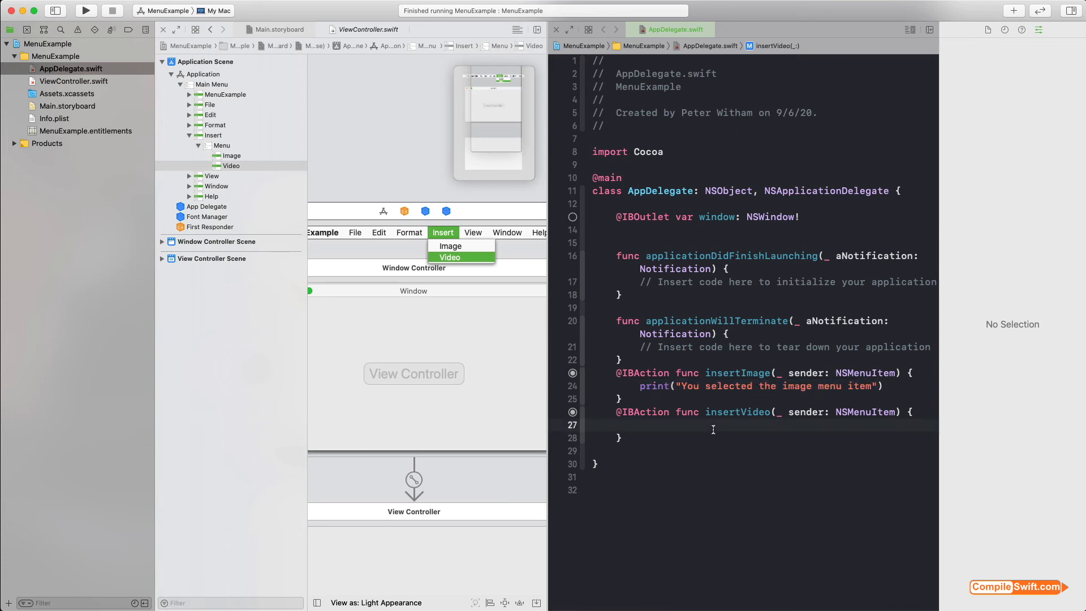
type("print(\"You selected the image menu item\")")
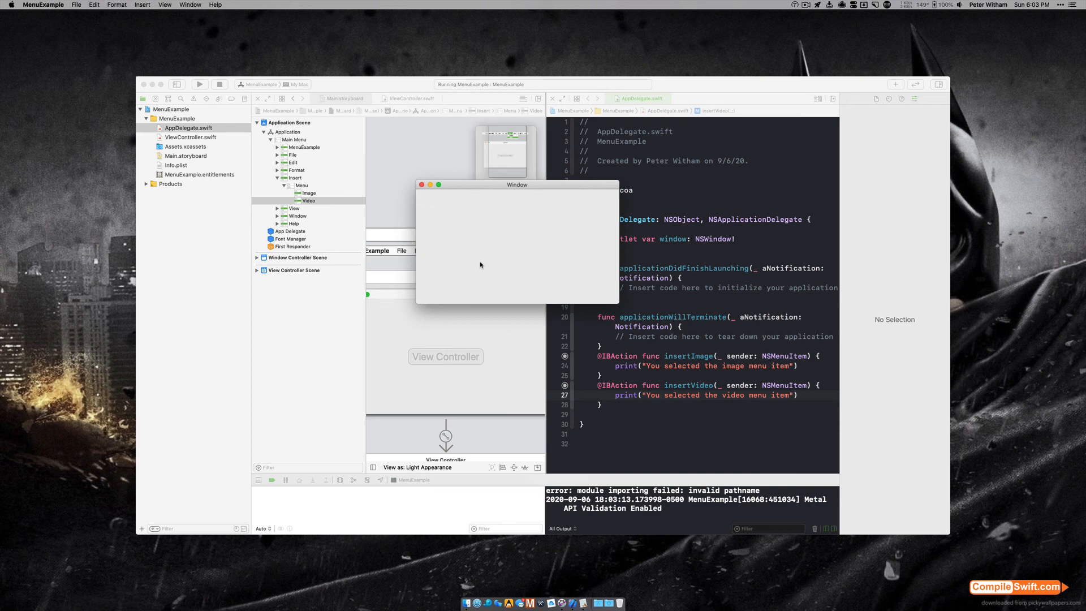
mouse_move(484, 185)
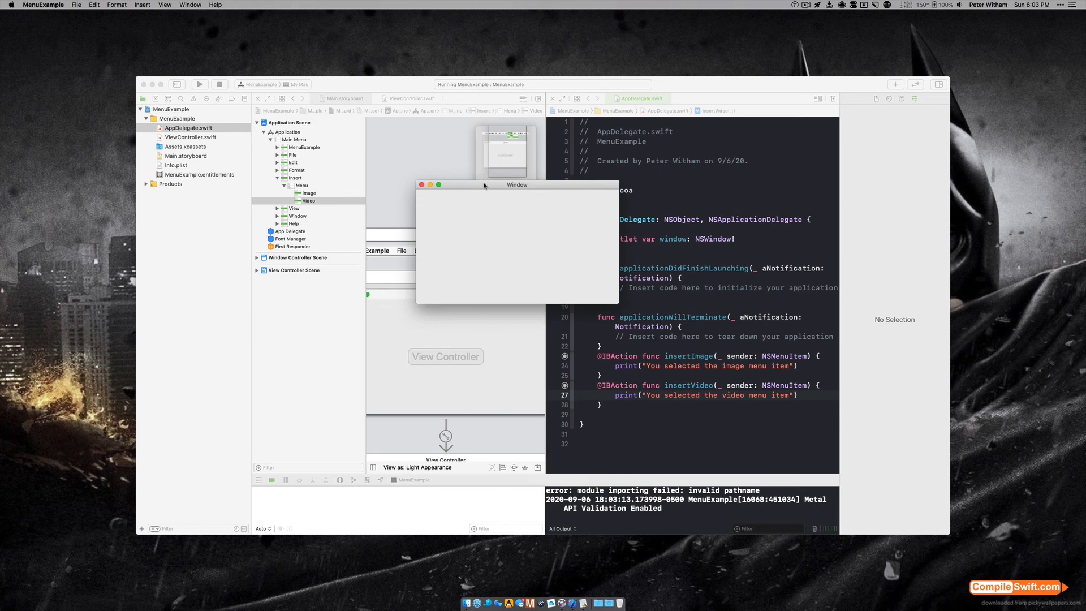
- In the running app choose Insert > Image then Insert > Video so both console messages print
left_click_drag(517, 184, 538, 239)
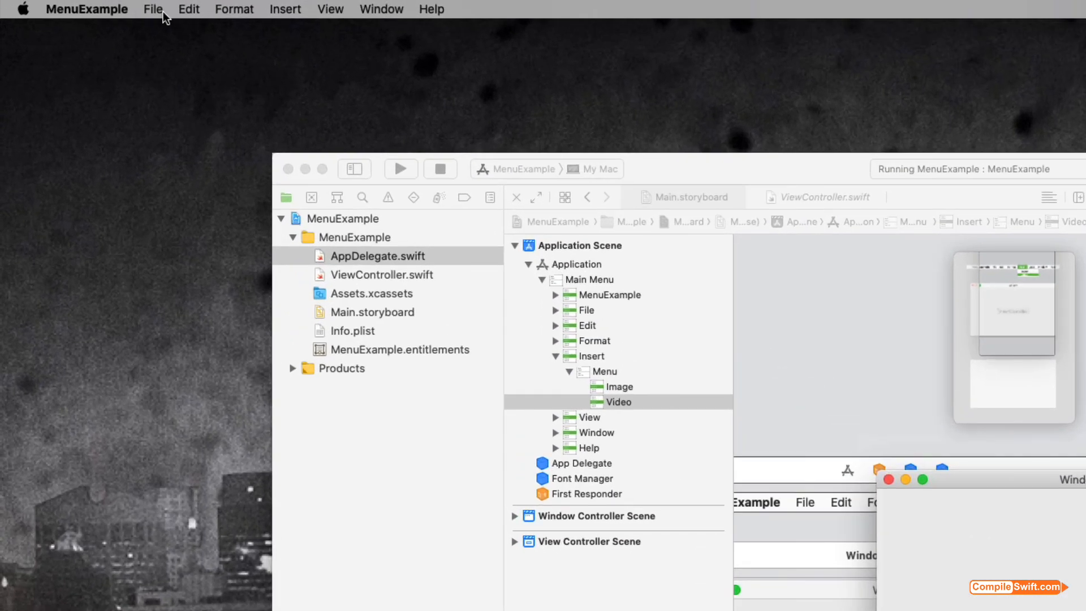
mouse_move(238, 24)
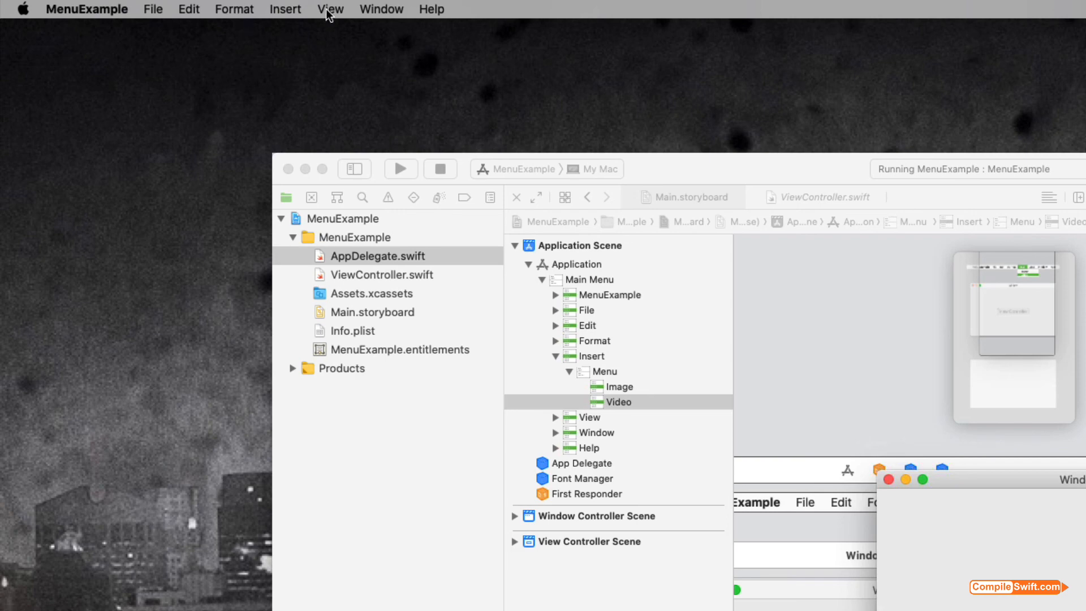
mouse_move(284, 15)
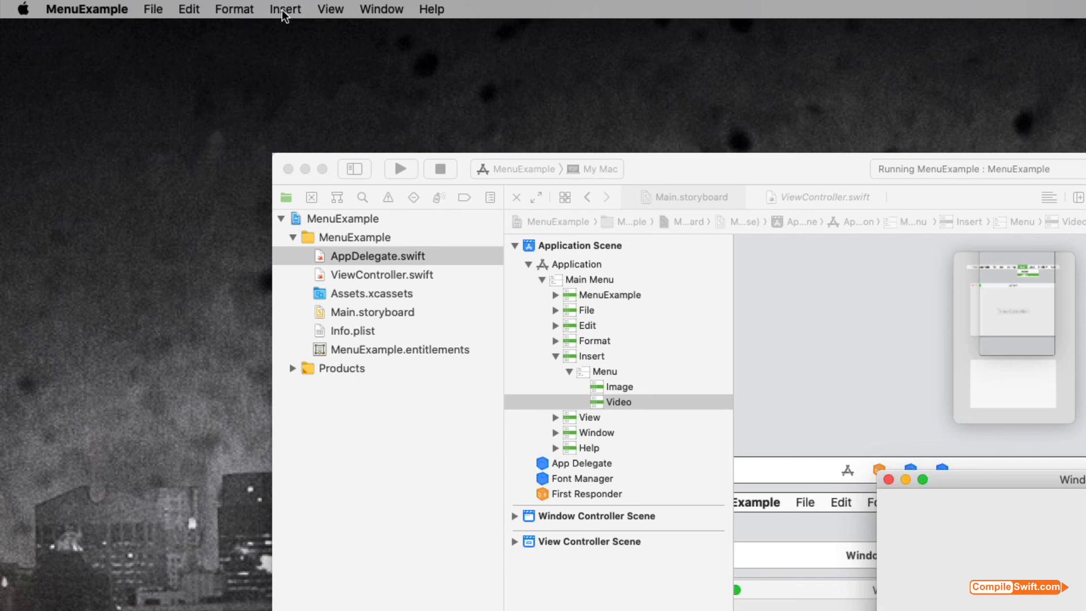
left_click(285, 9)
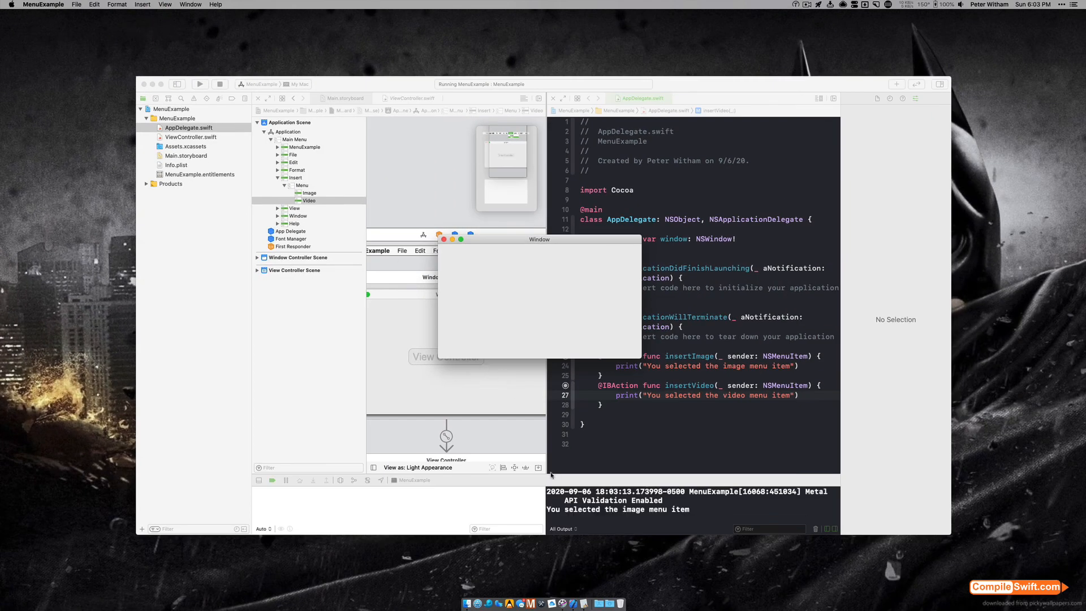
mouse_move(676, 511)
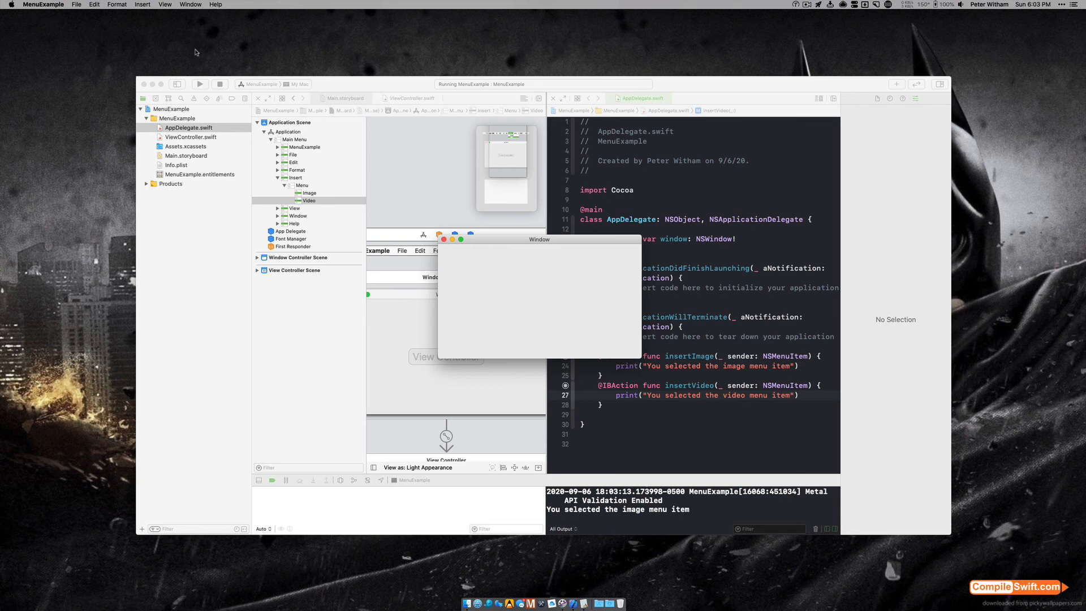
left_click(143, 4)
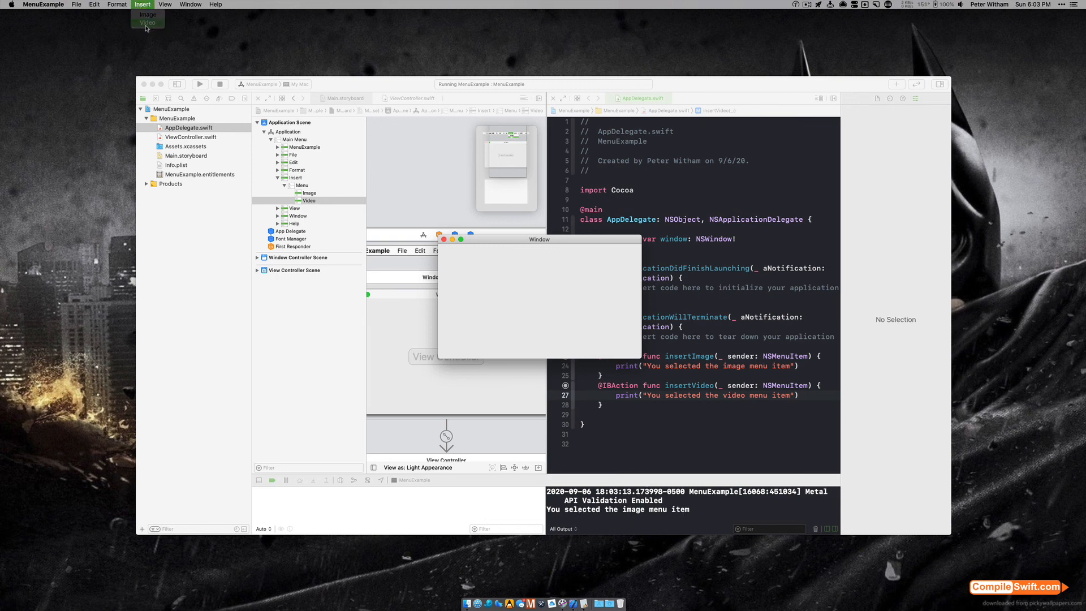
left_click(148, 23)
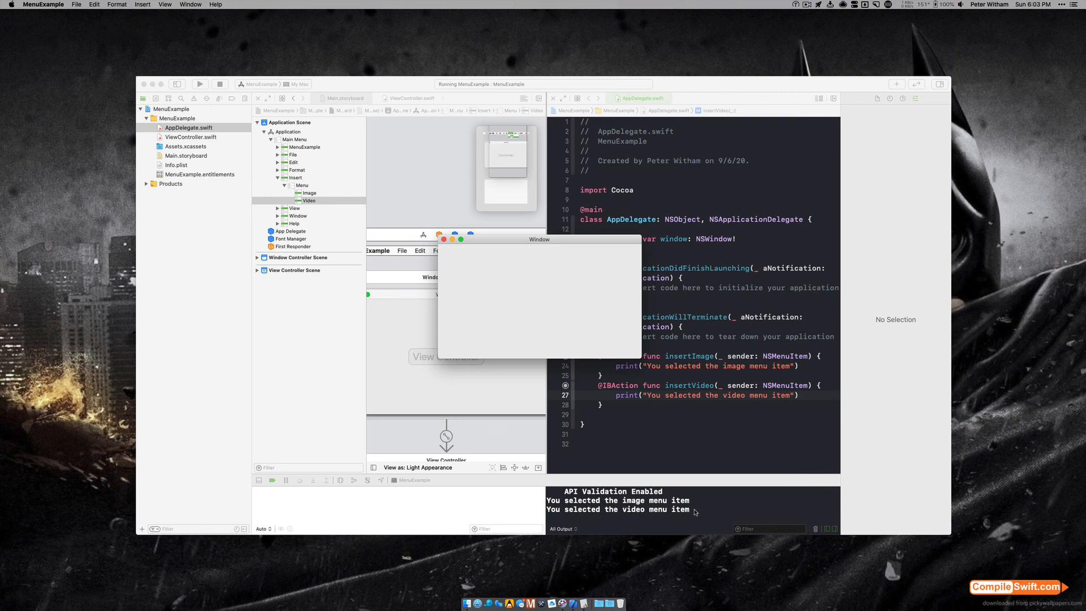
mouse_move(637, 423)
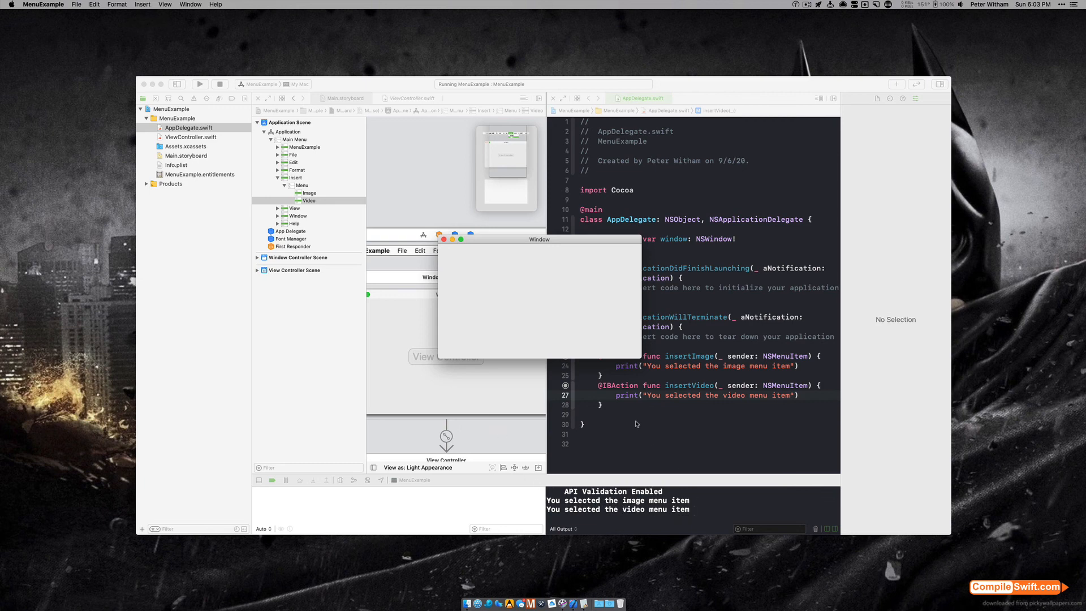
mouse_move(619, 399)
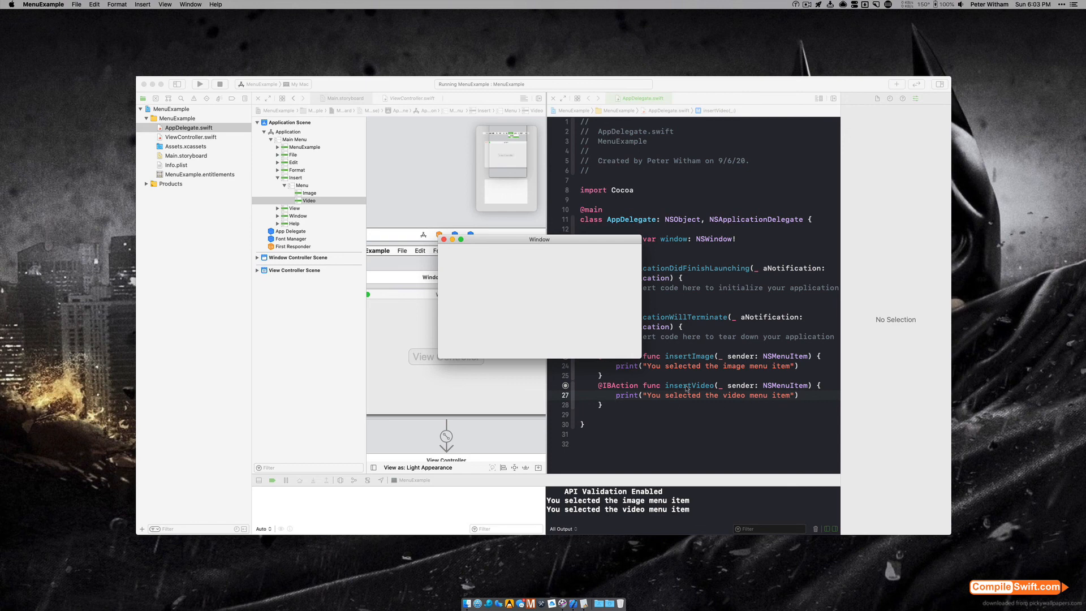
mouse_move(619, 399)
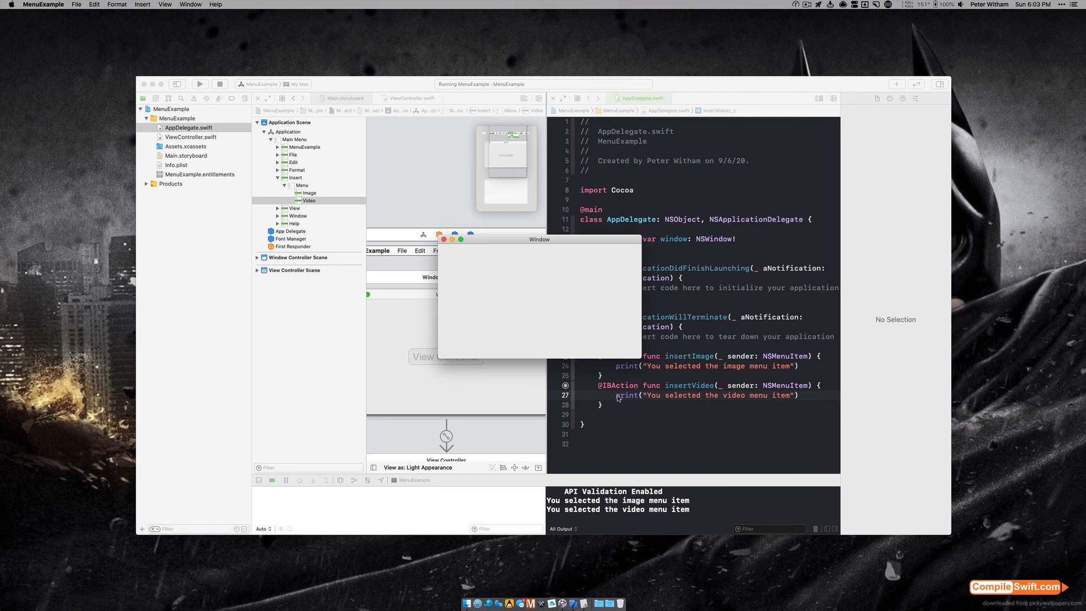